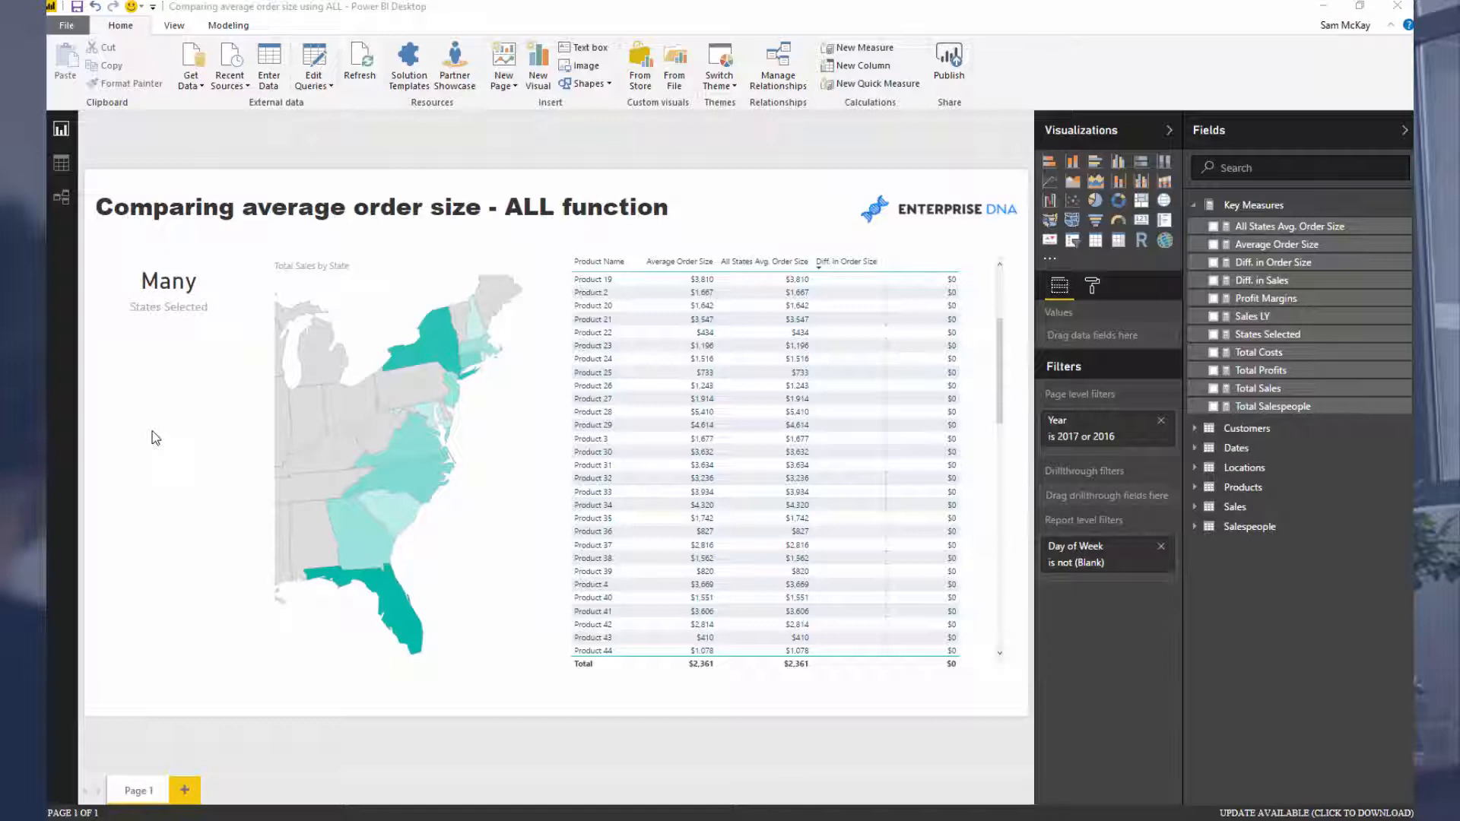
mouse_move(199, 435)
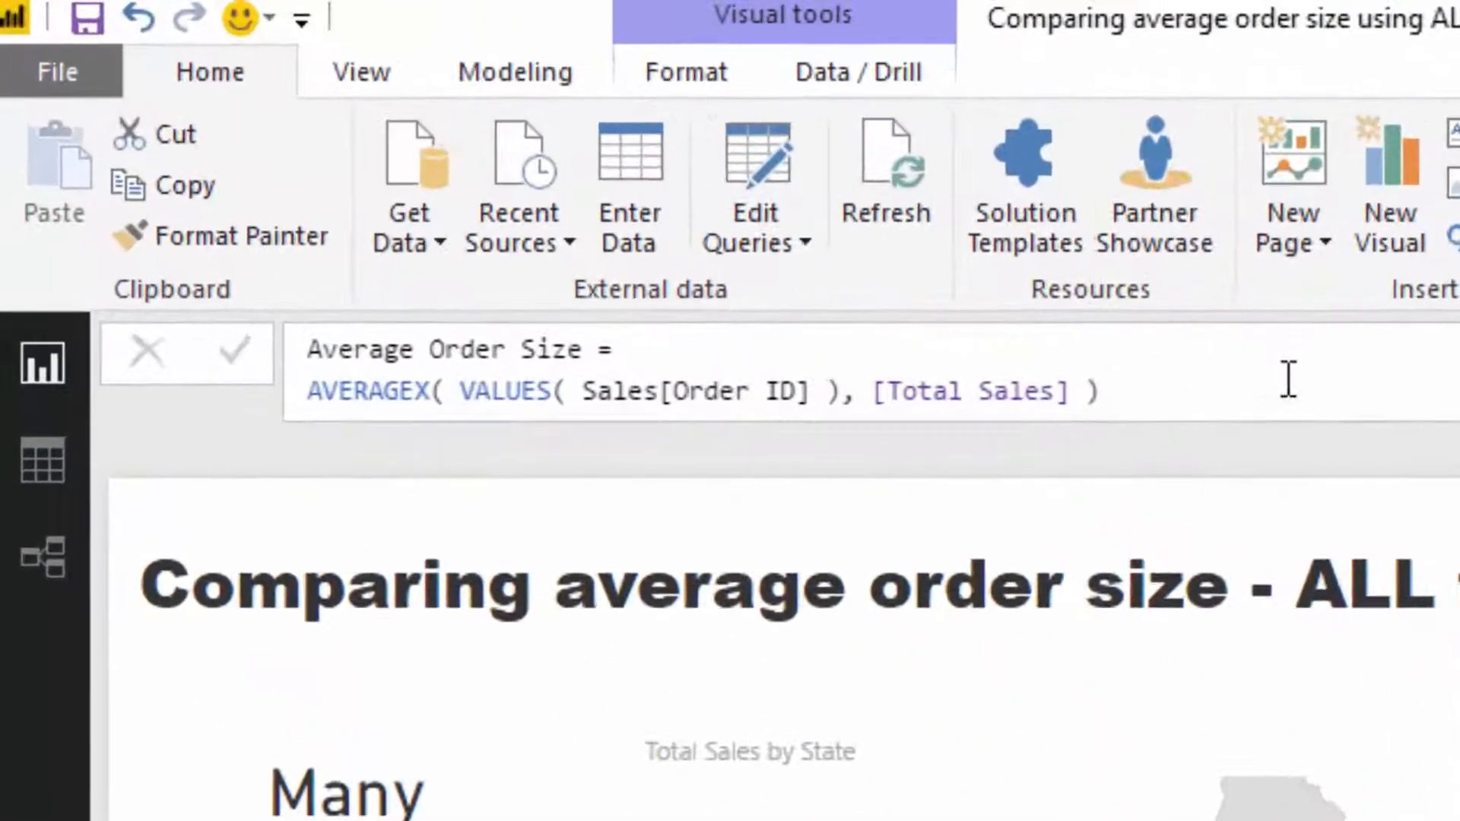
mouse_move(1206, 388)
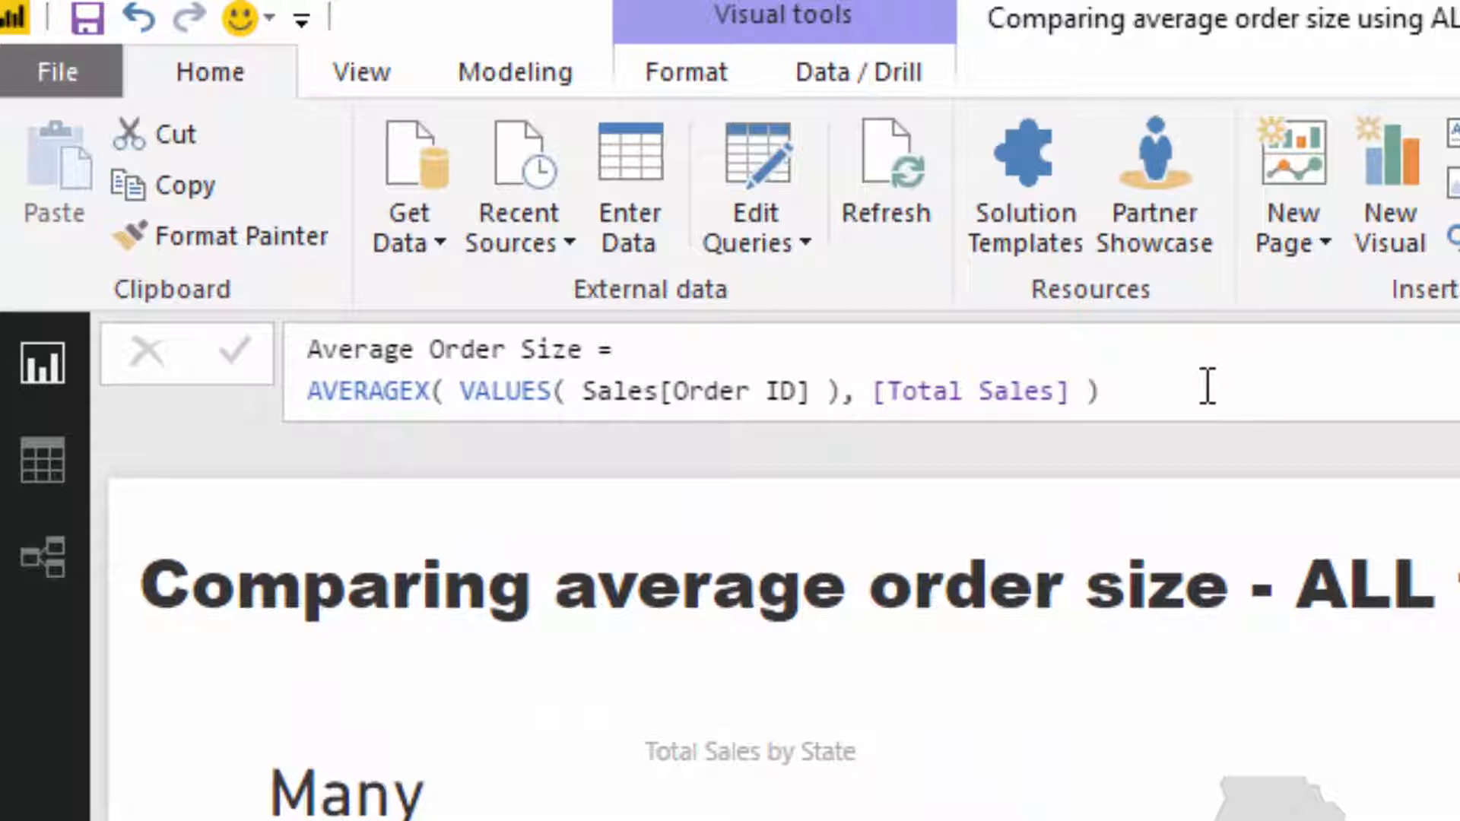
- Edit the Average Order Size formula, separating VALUES and [Total Sales], then highlight AVERAGEX
key(ctrl+a)
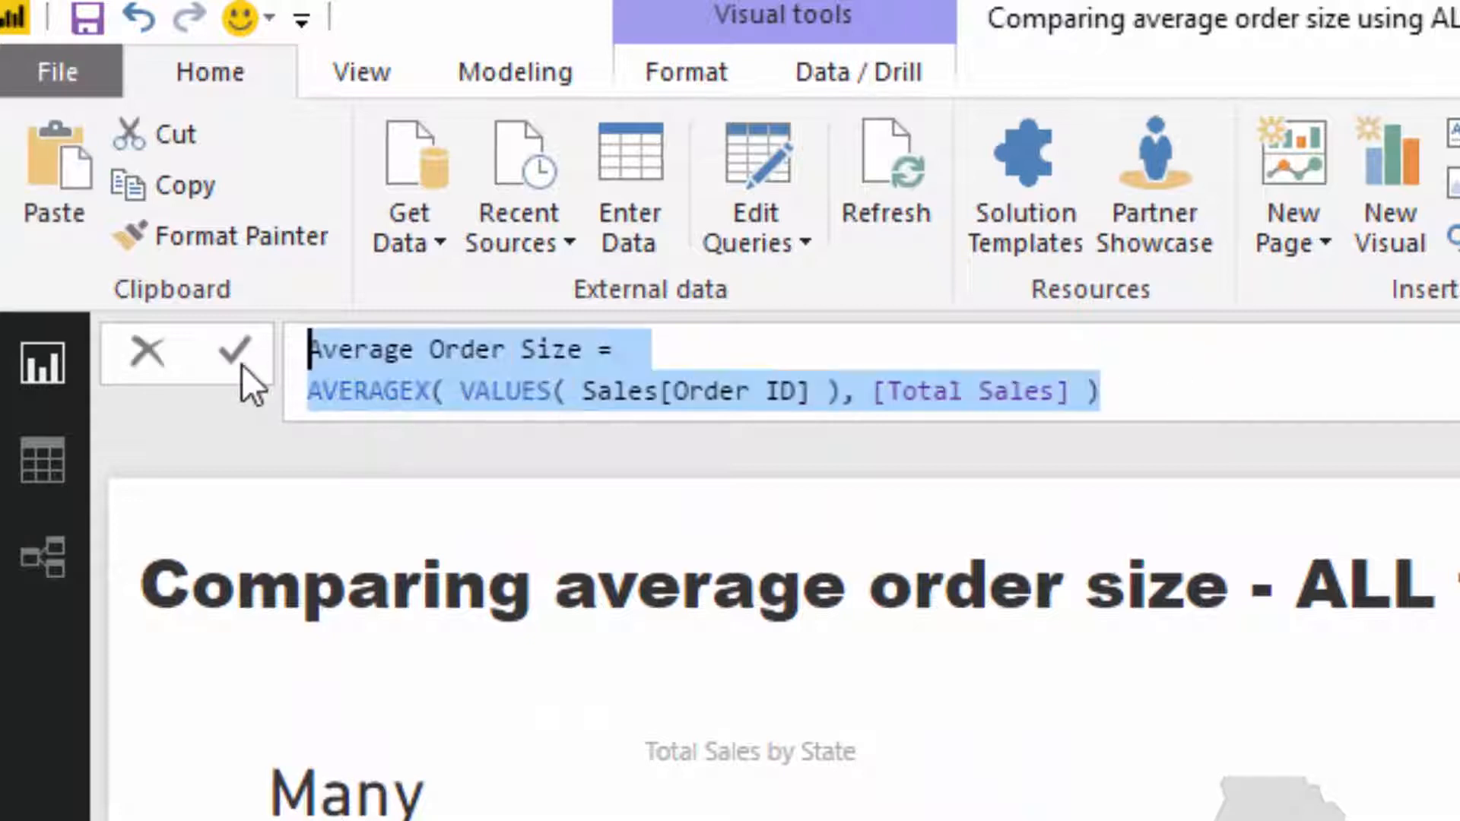
click(966, 647)
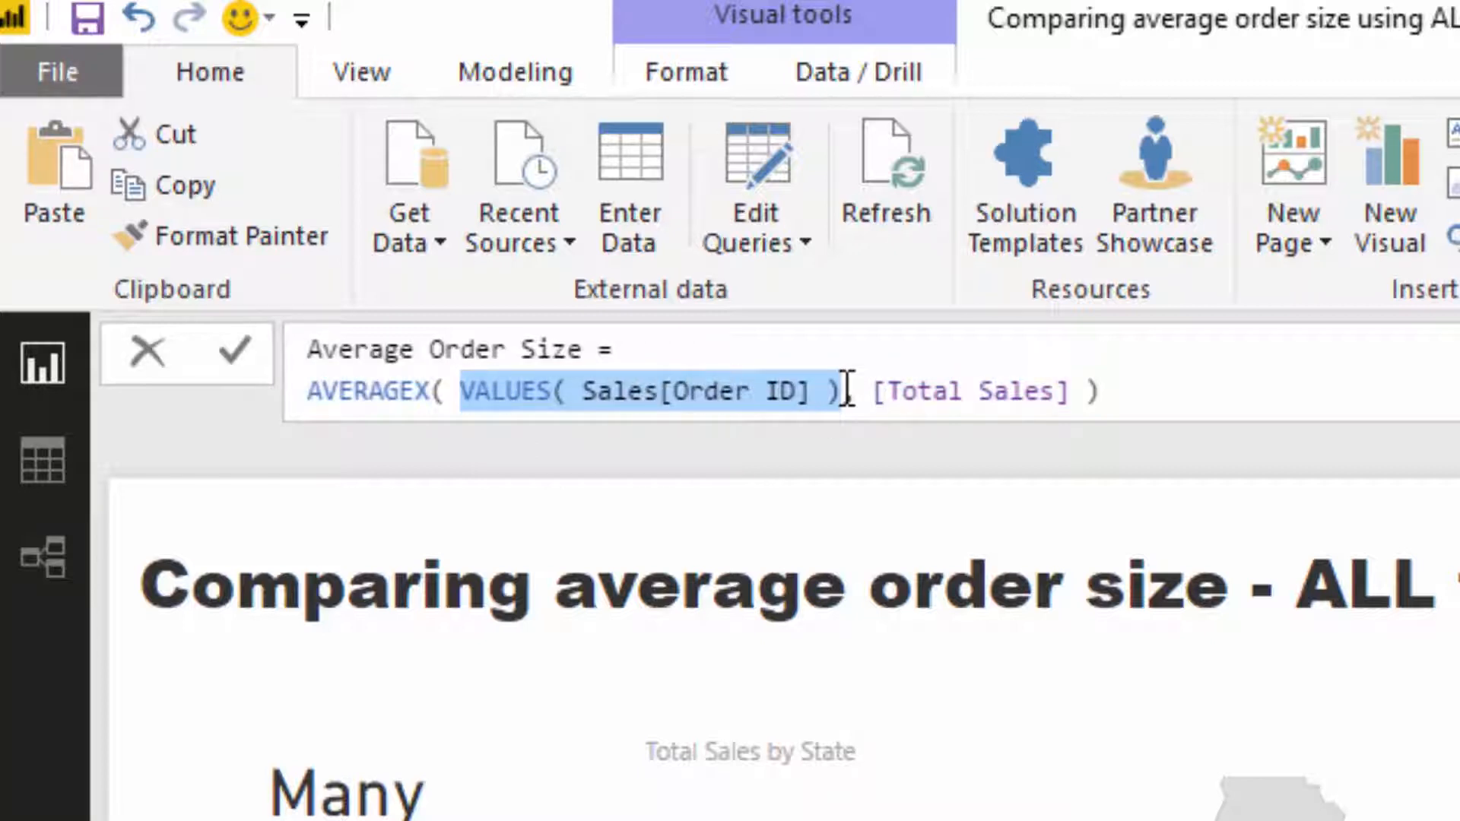
text(,)
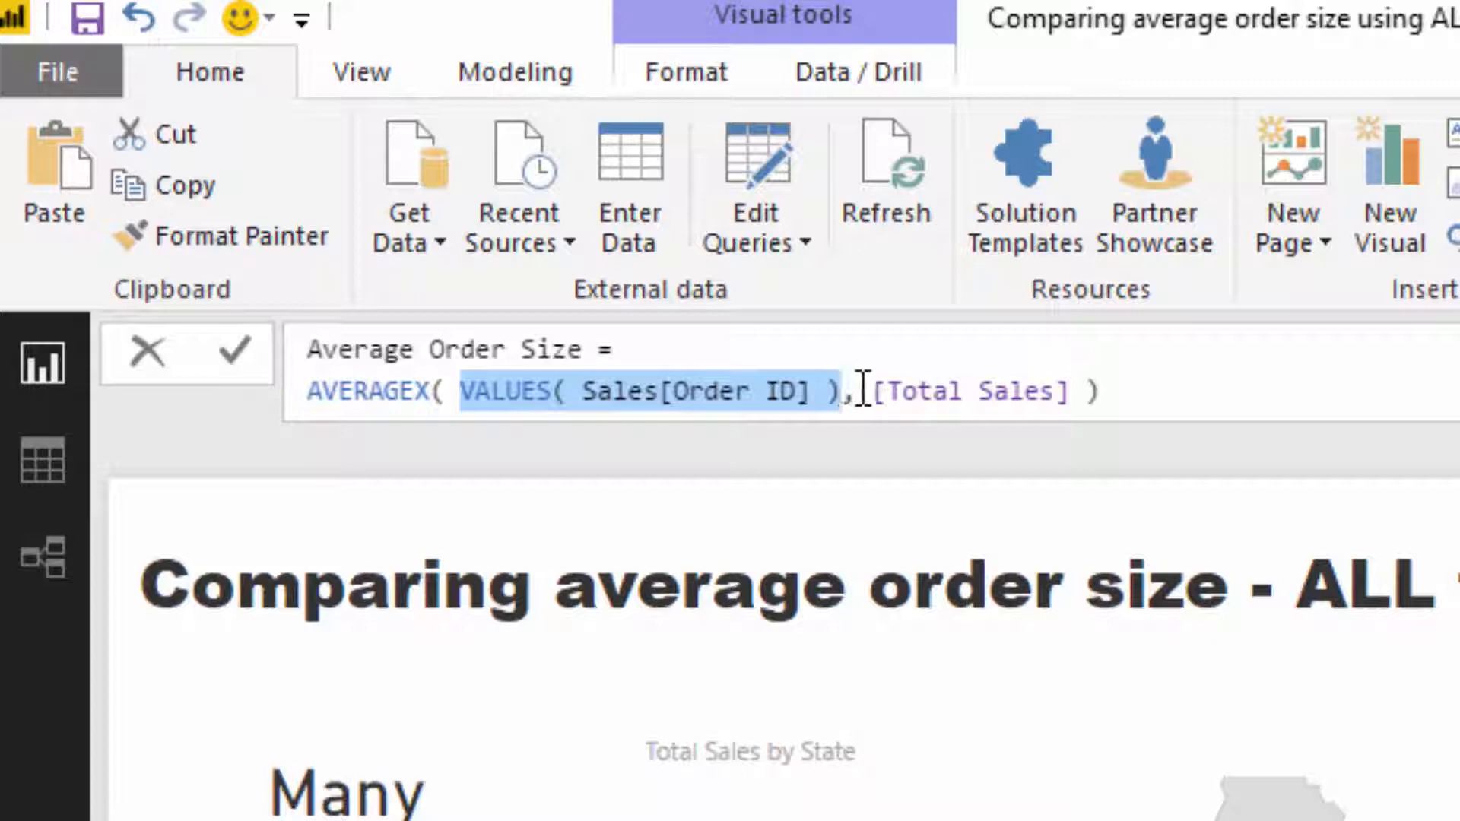
double_click(968, 391)
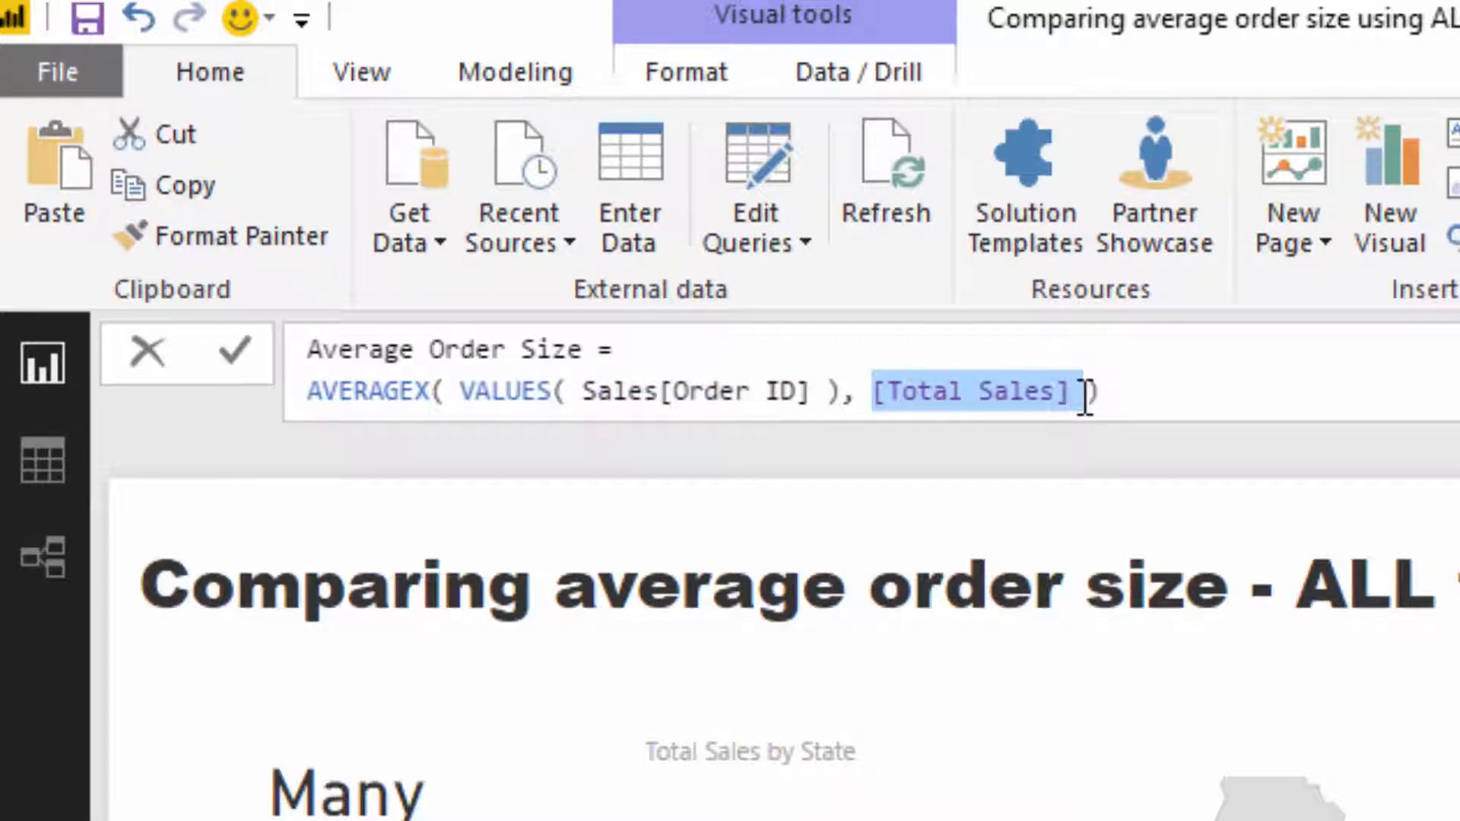
mouse_move(456, 389)
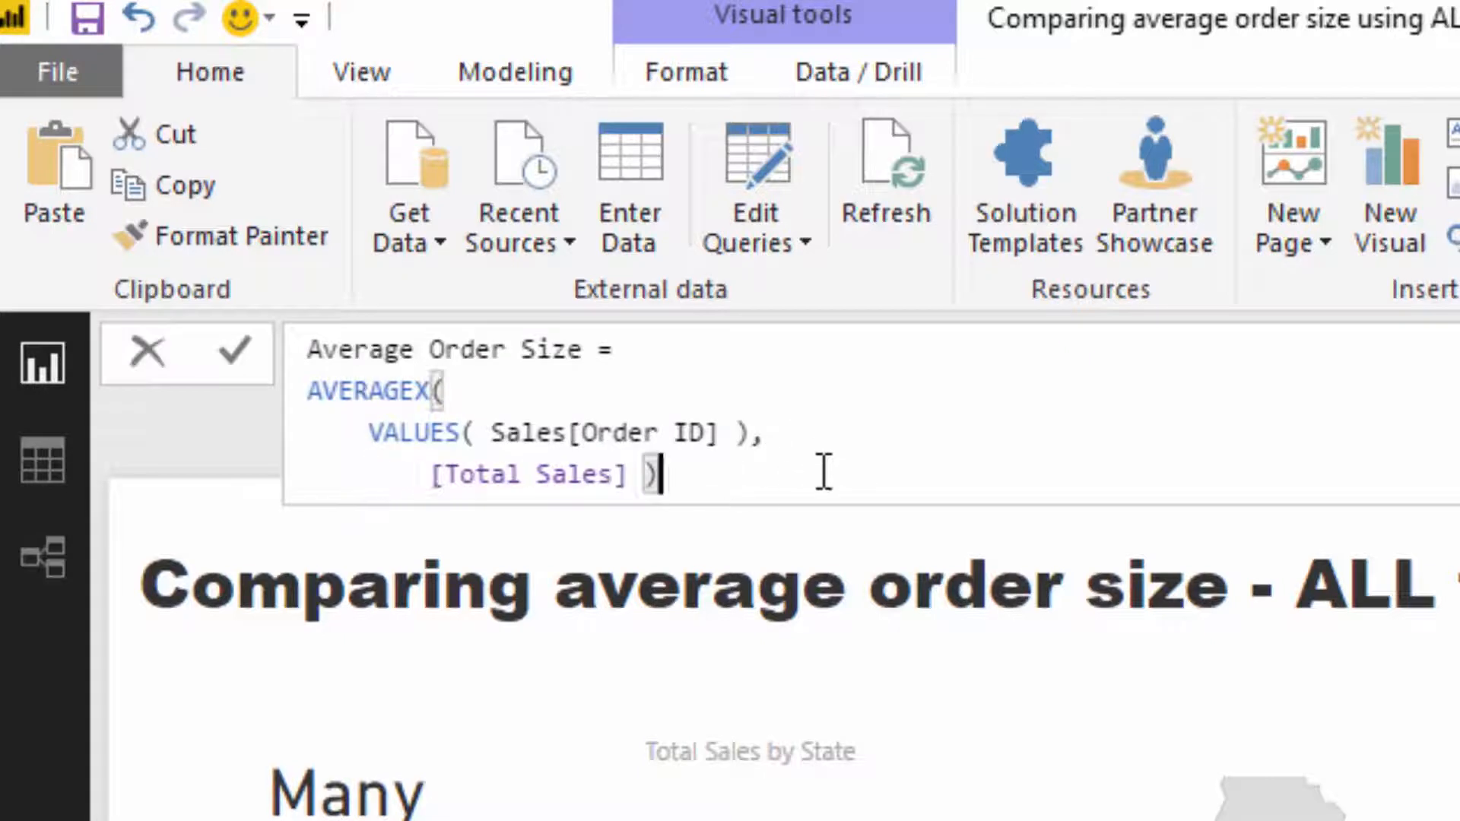
mouse_move(948, 544)
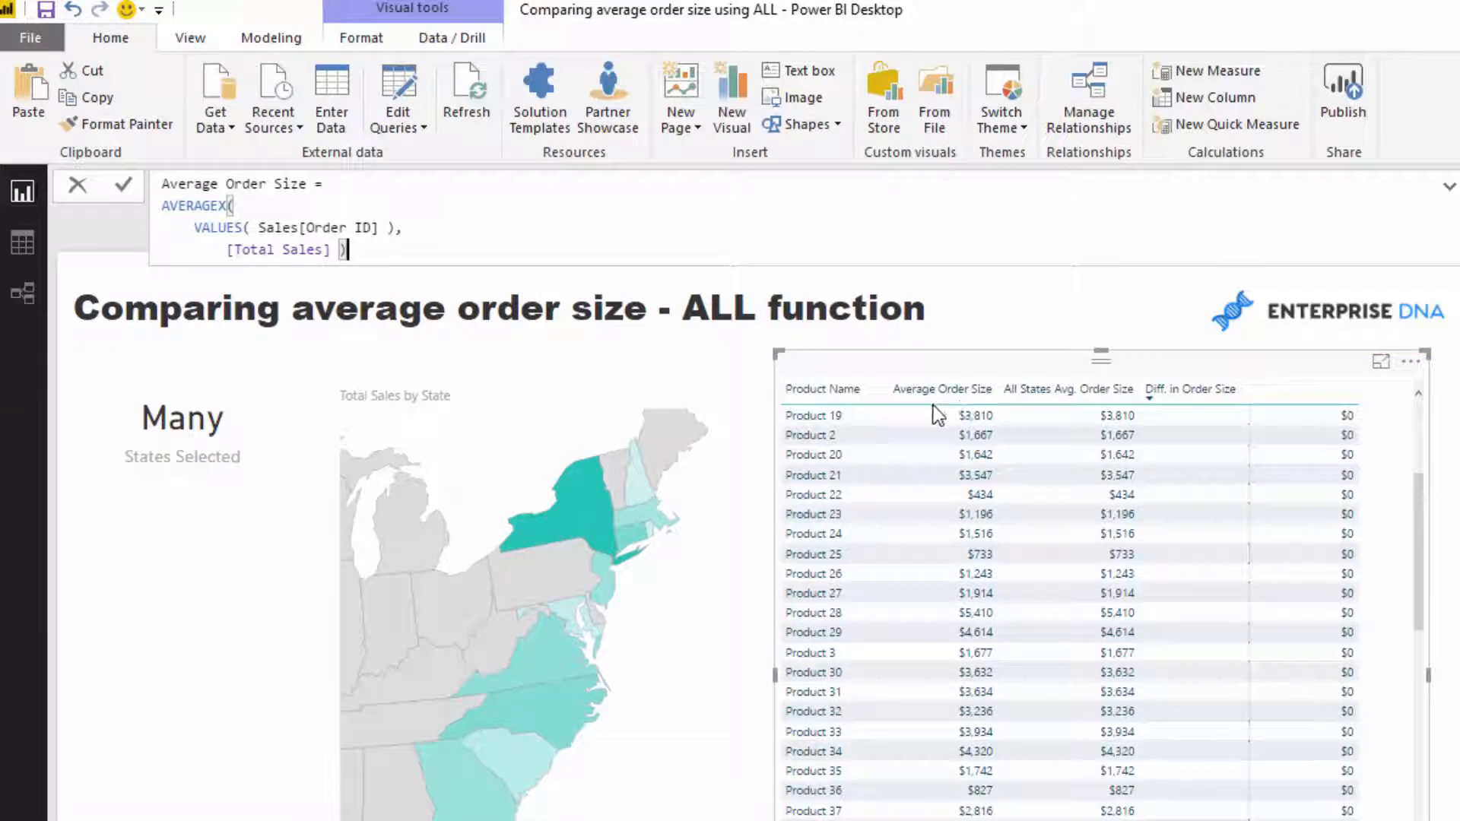
mouse_move(985, 435)
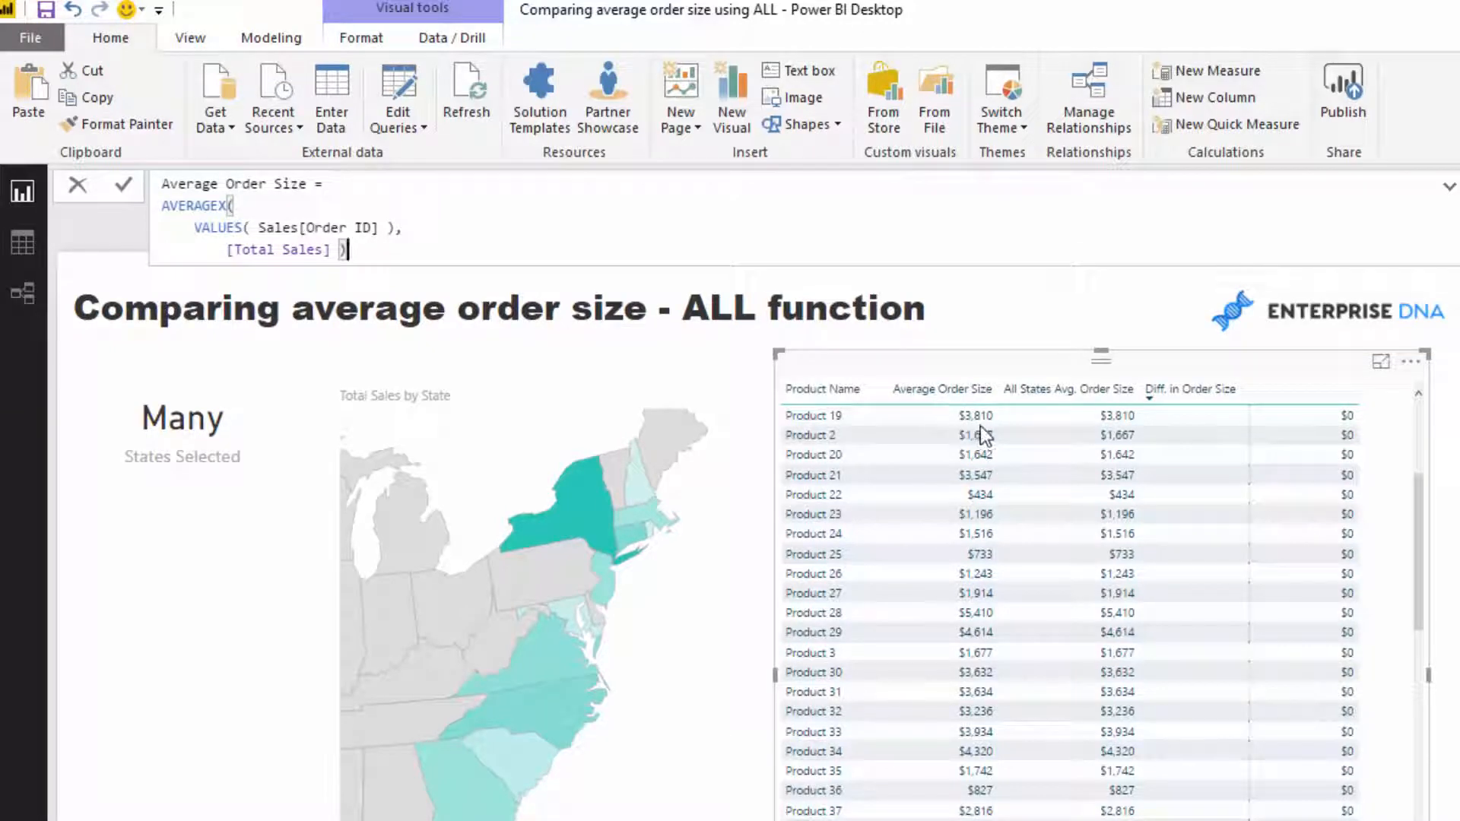
mouse_move(980, 429)
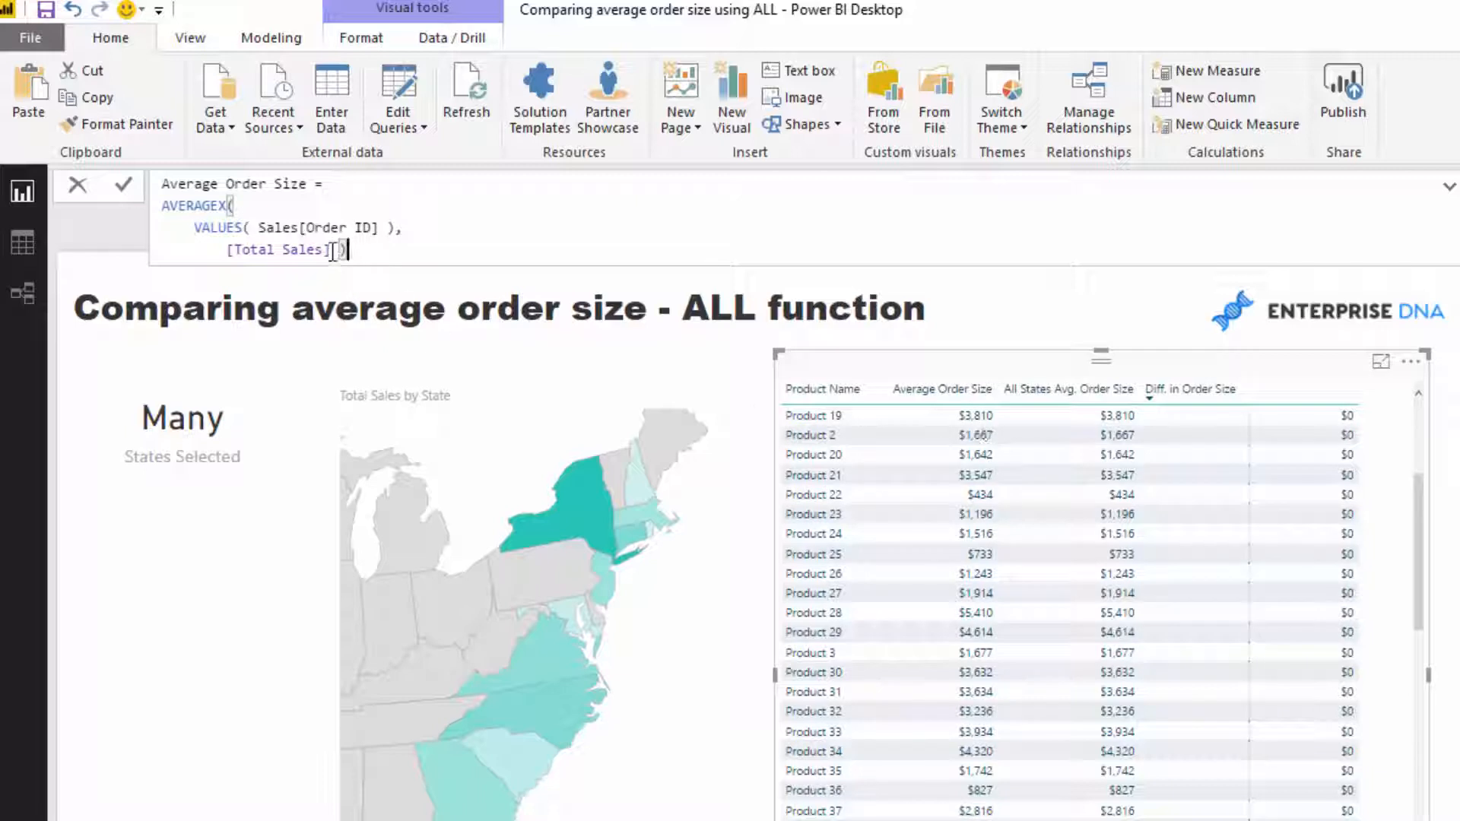
double_click(278, 249)
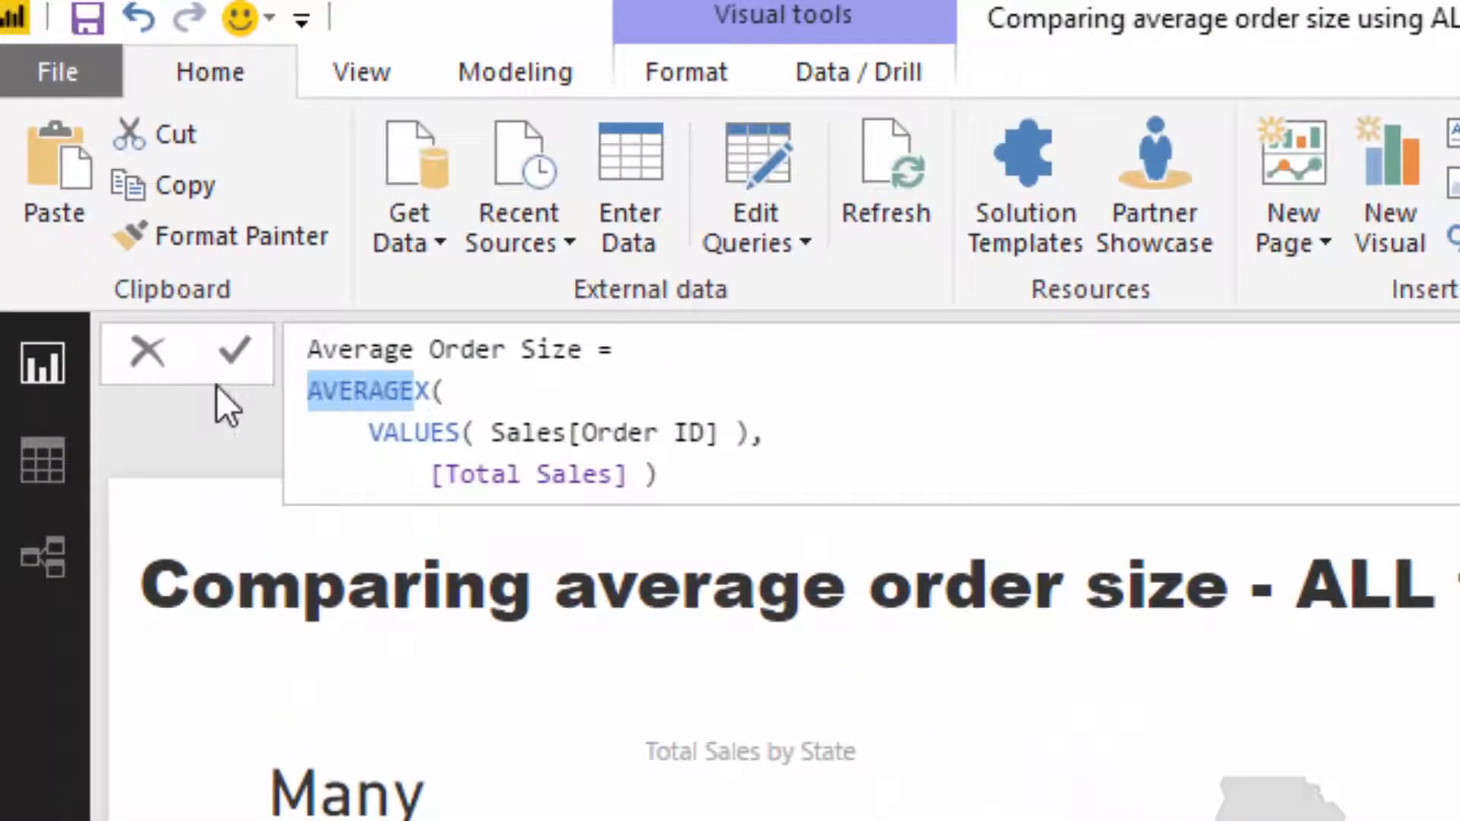
mouse_move(676, 424)
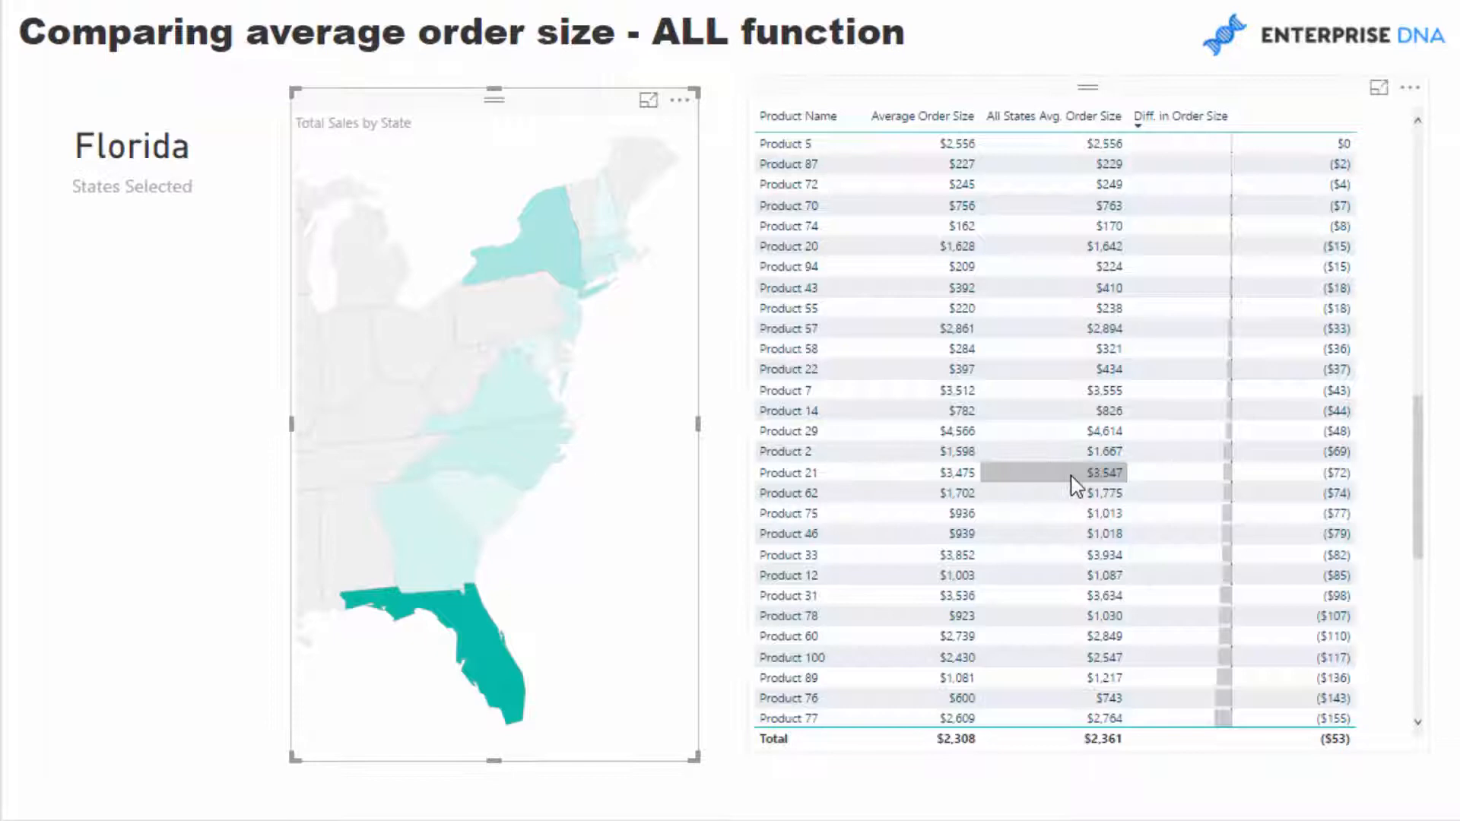
click(1181, 116)
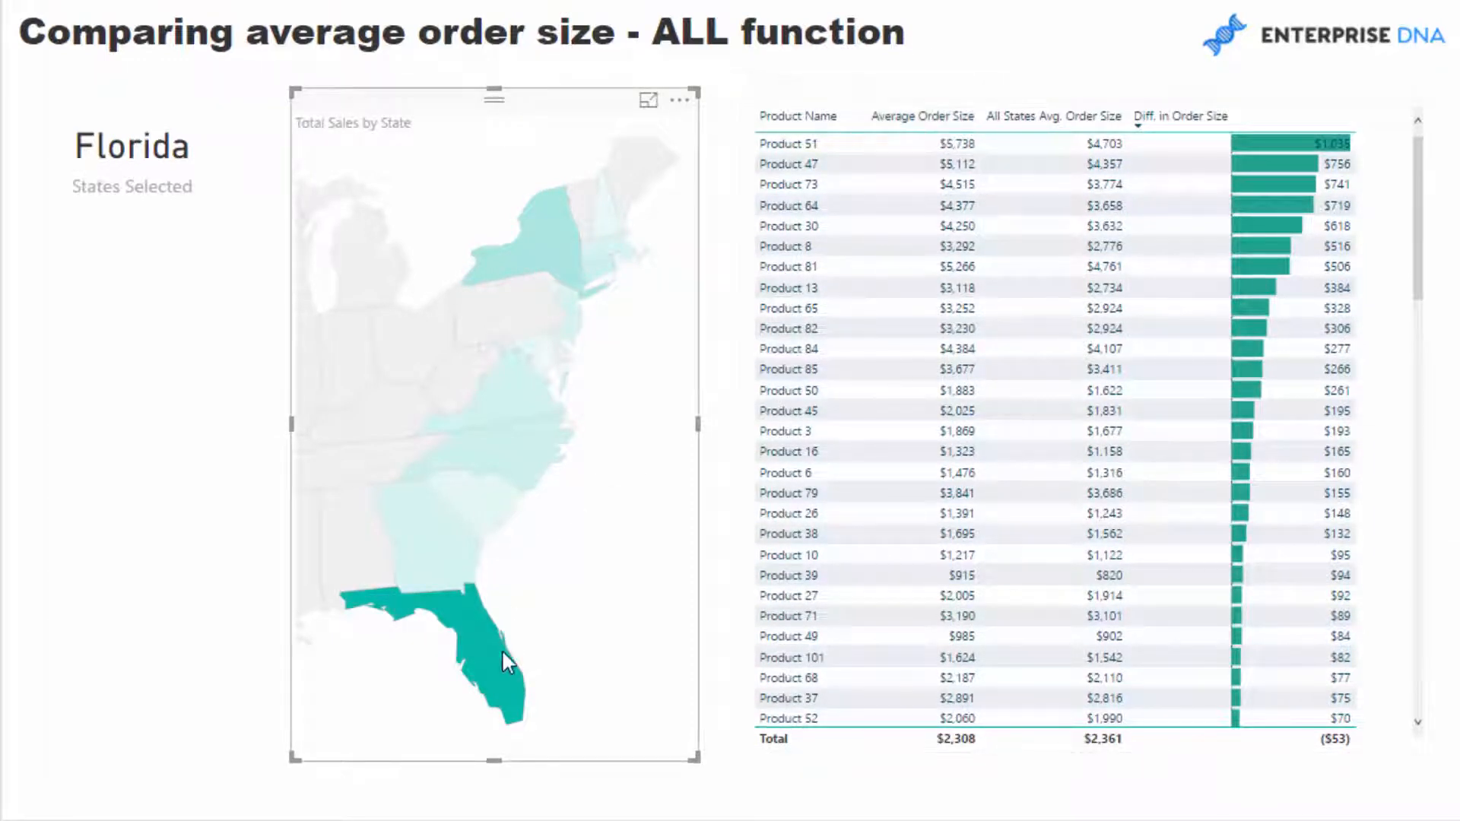
mouse_move(1056, 153)
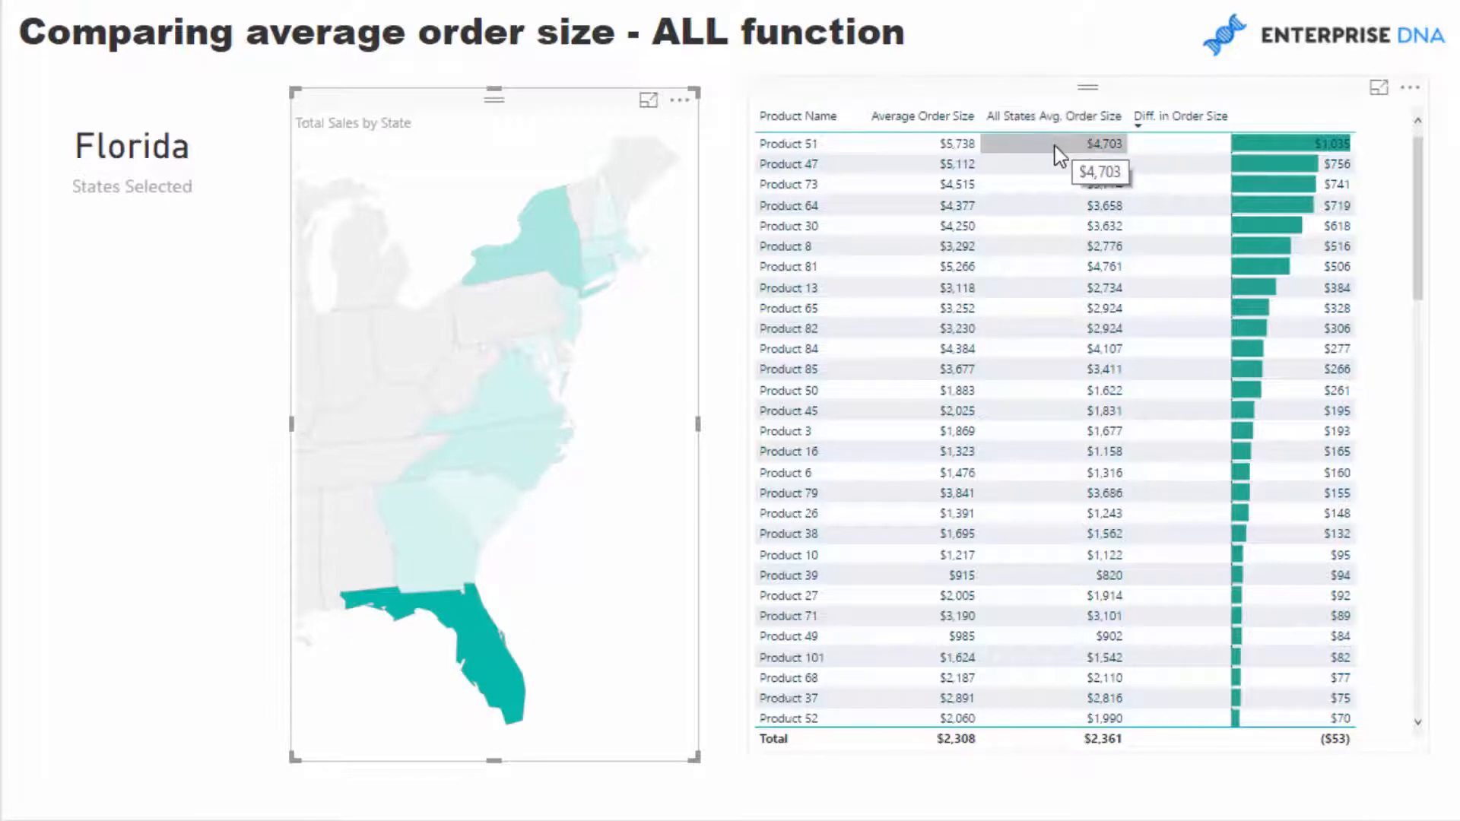
mouse_move(968, 184)
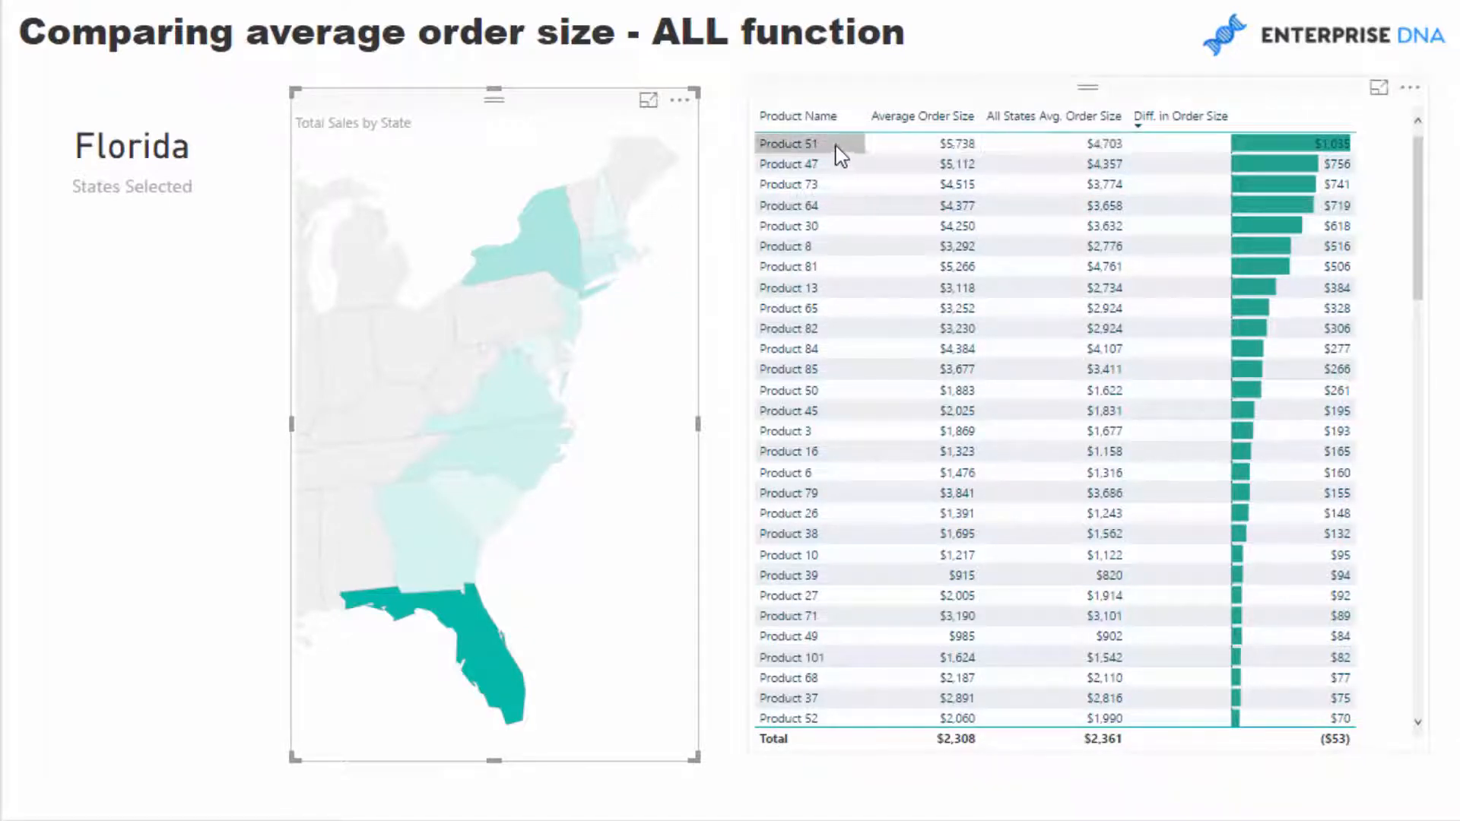
mouse_move(955, 184)
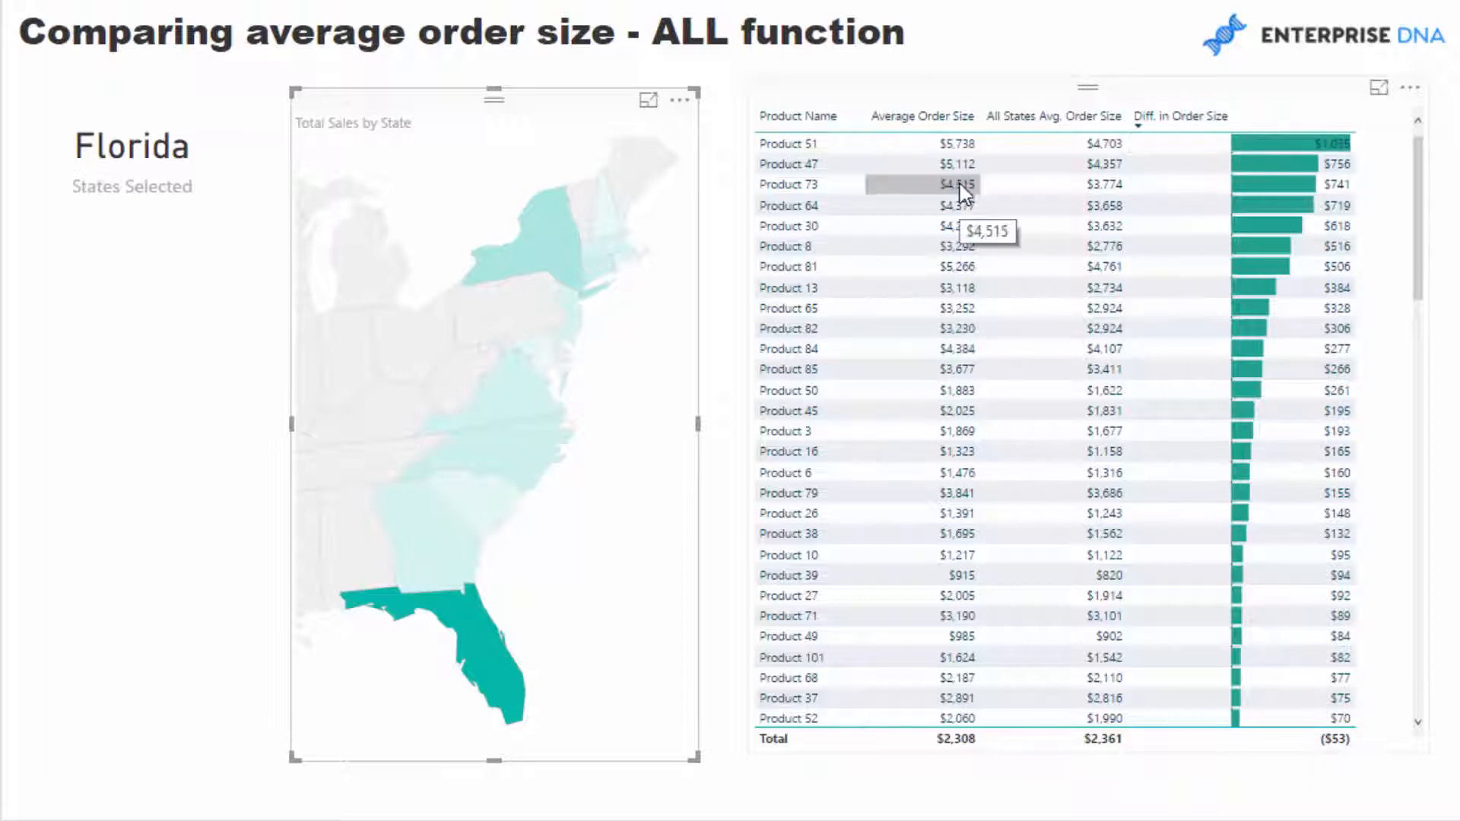
mouse_move(1046, 133)
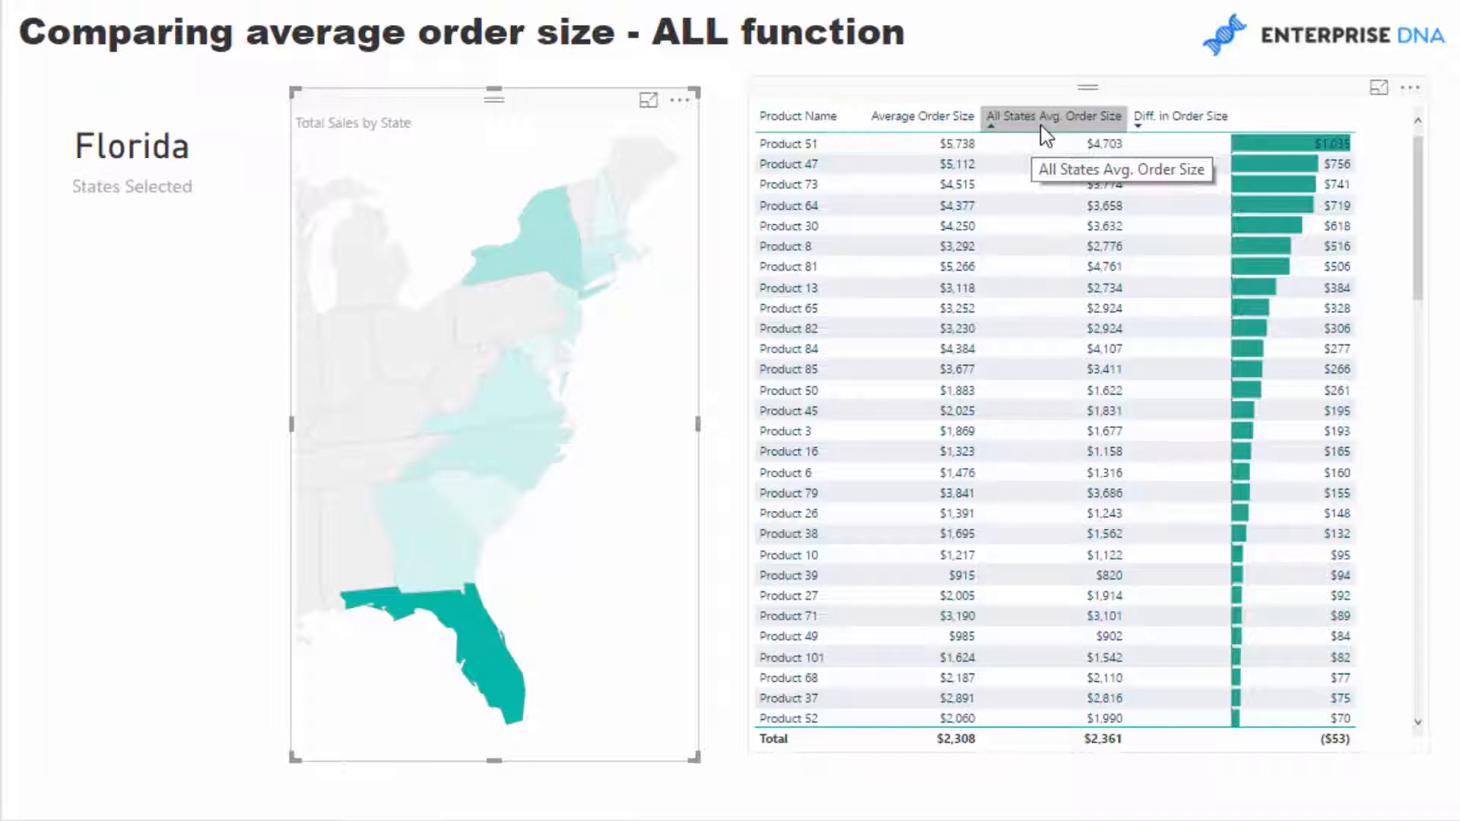
mouse_move(953, 144)
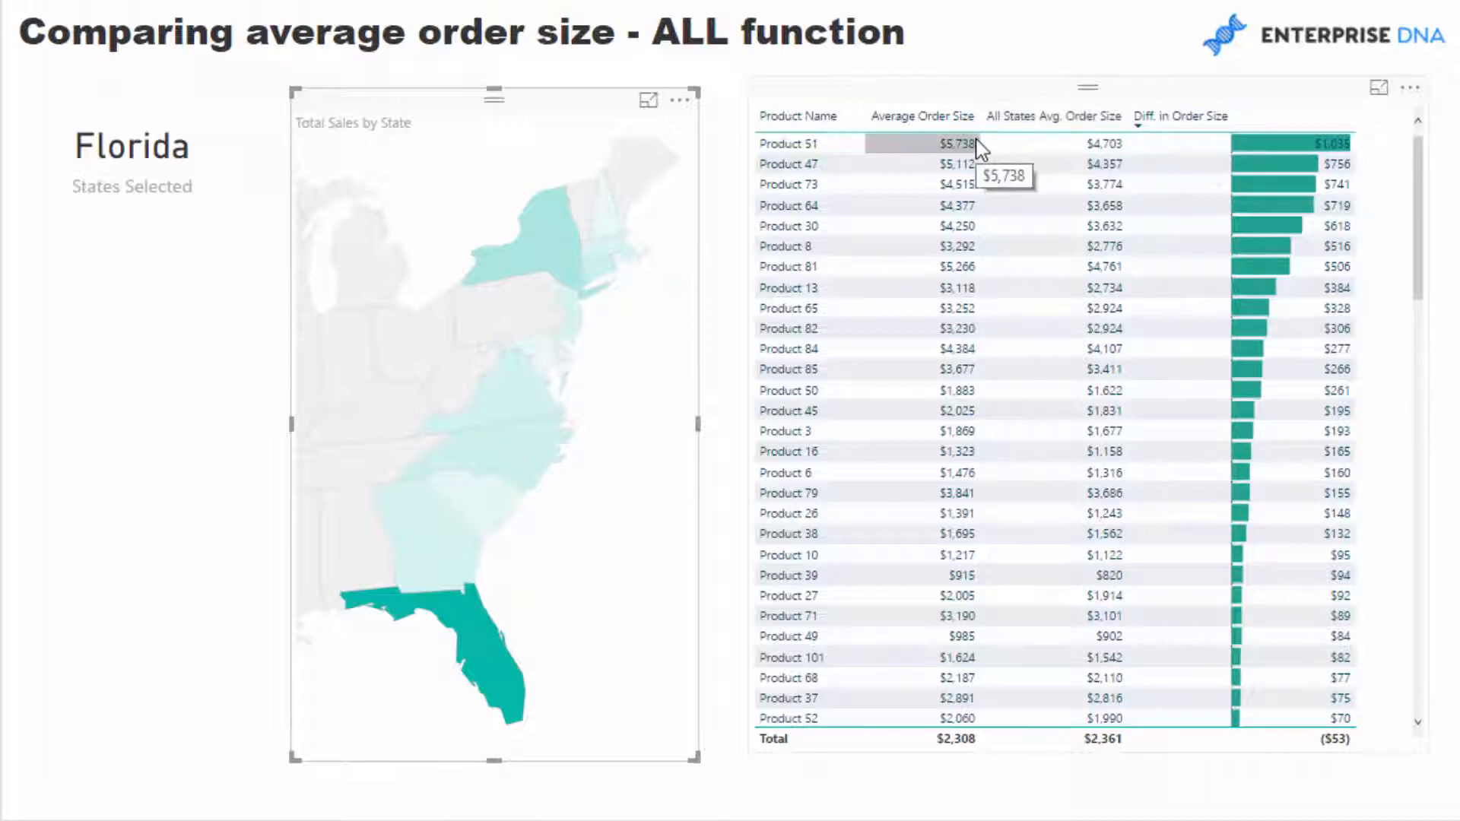
mouse_move(963, 164)
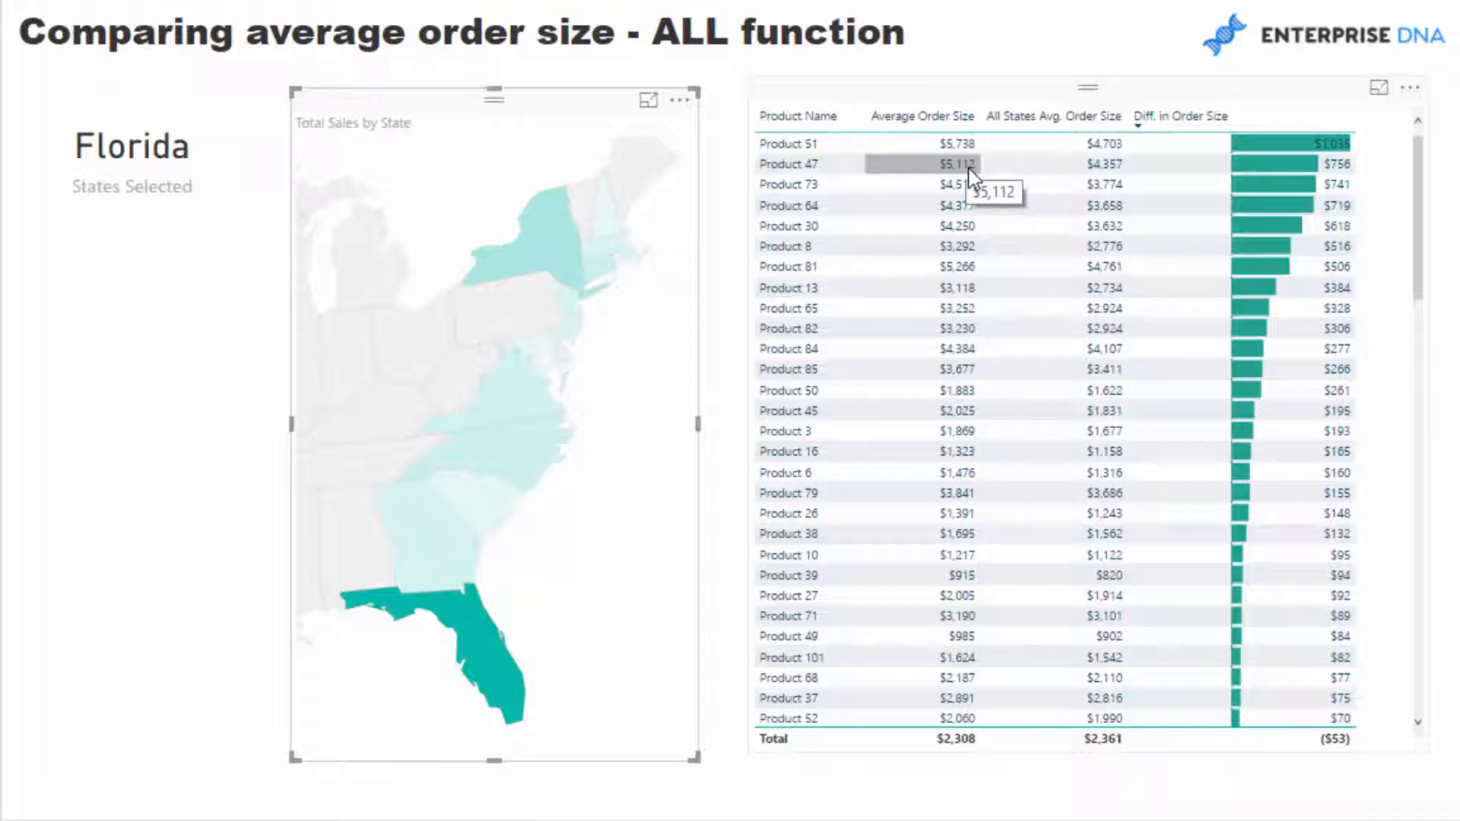
mouse_move(1298, 182)
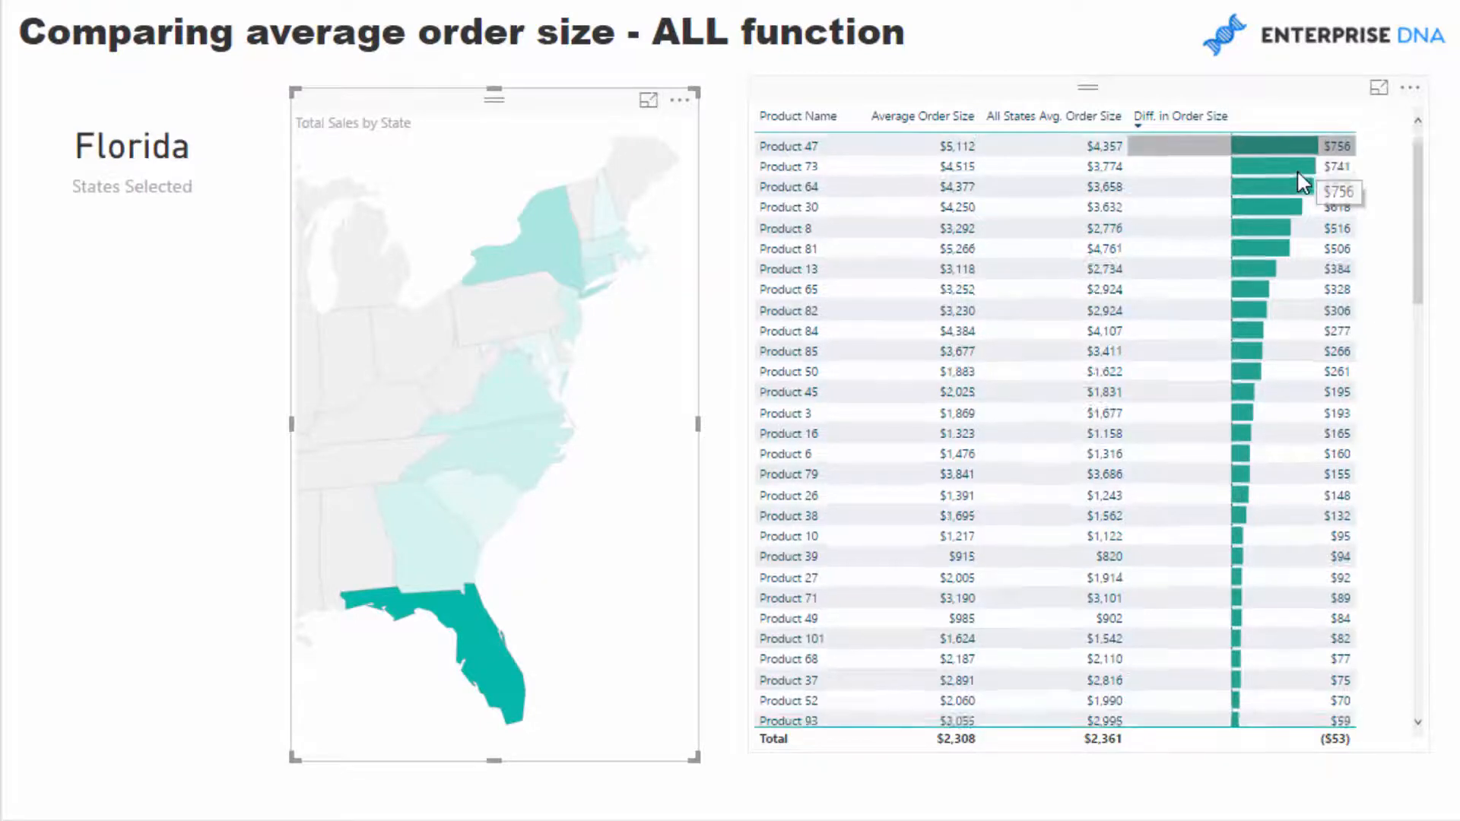
scroll(down, 3)
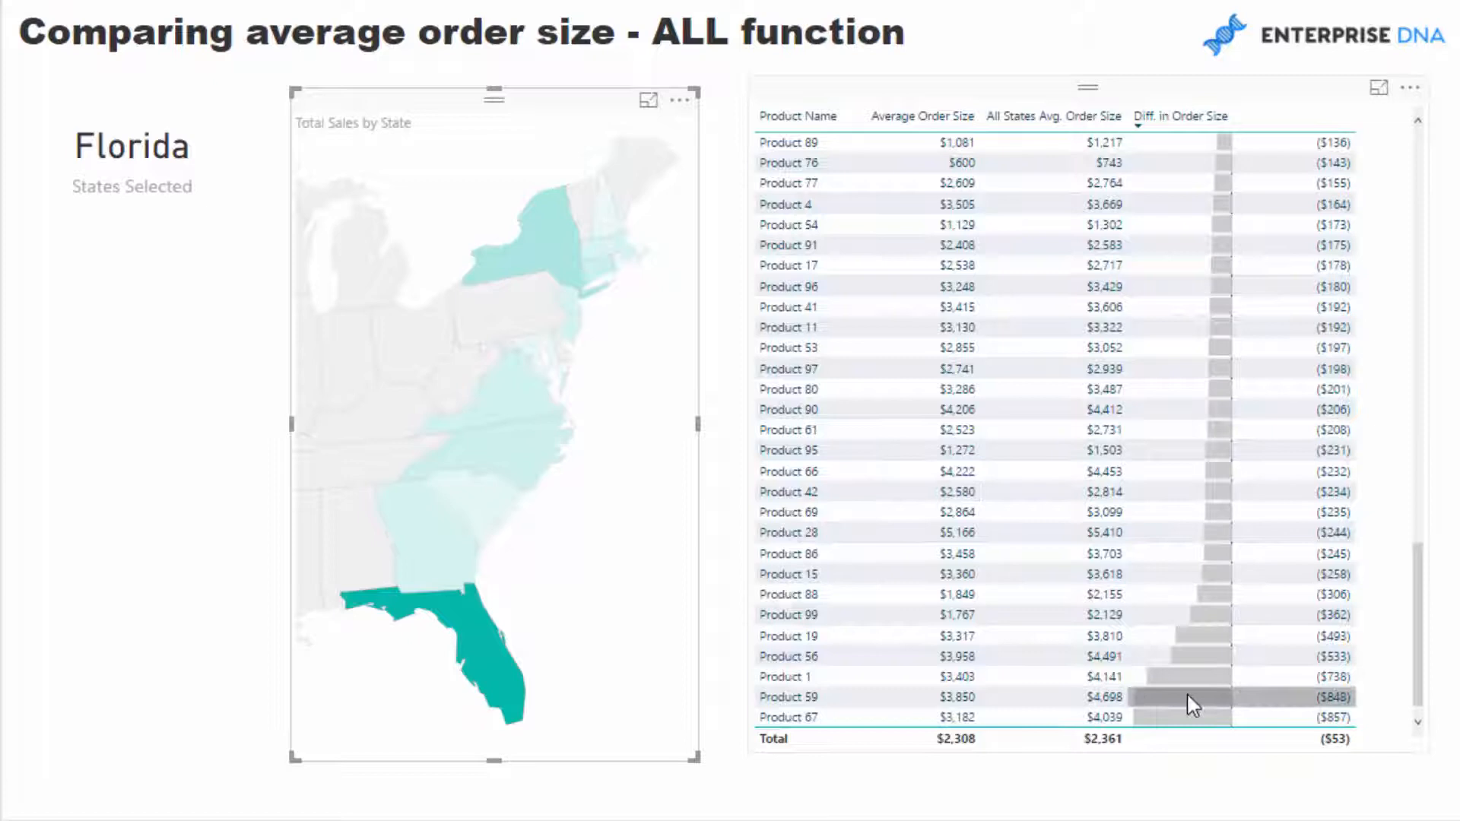
mouse_move(1166, 668)
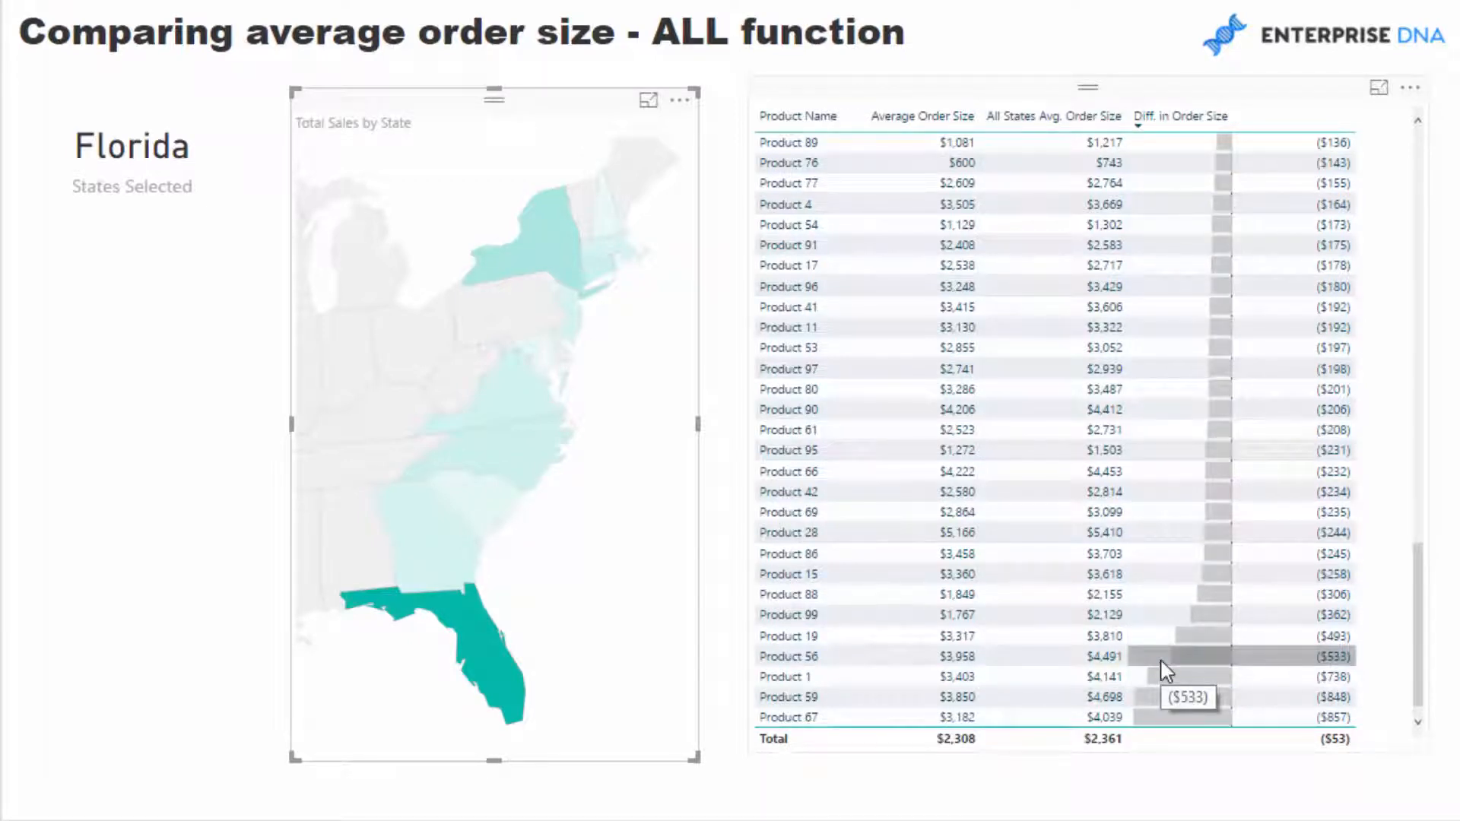
mouse_move(562, 568)
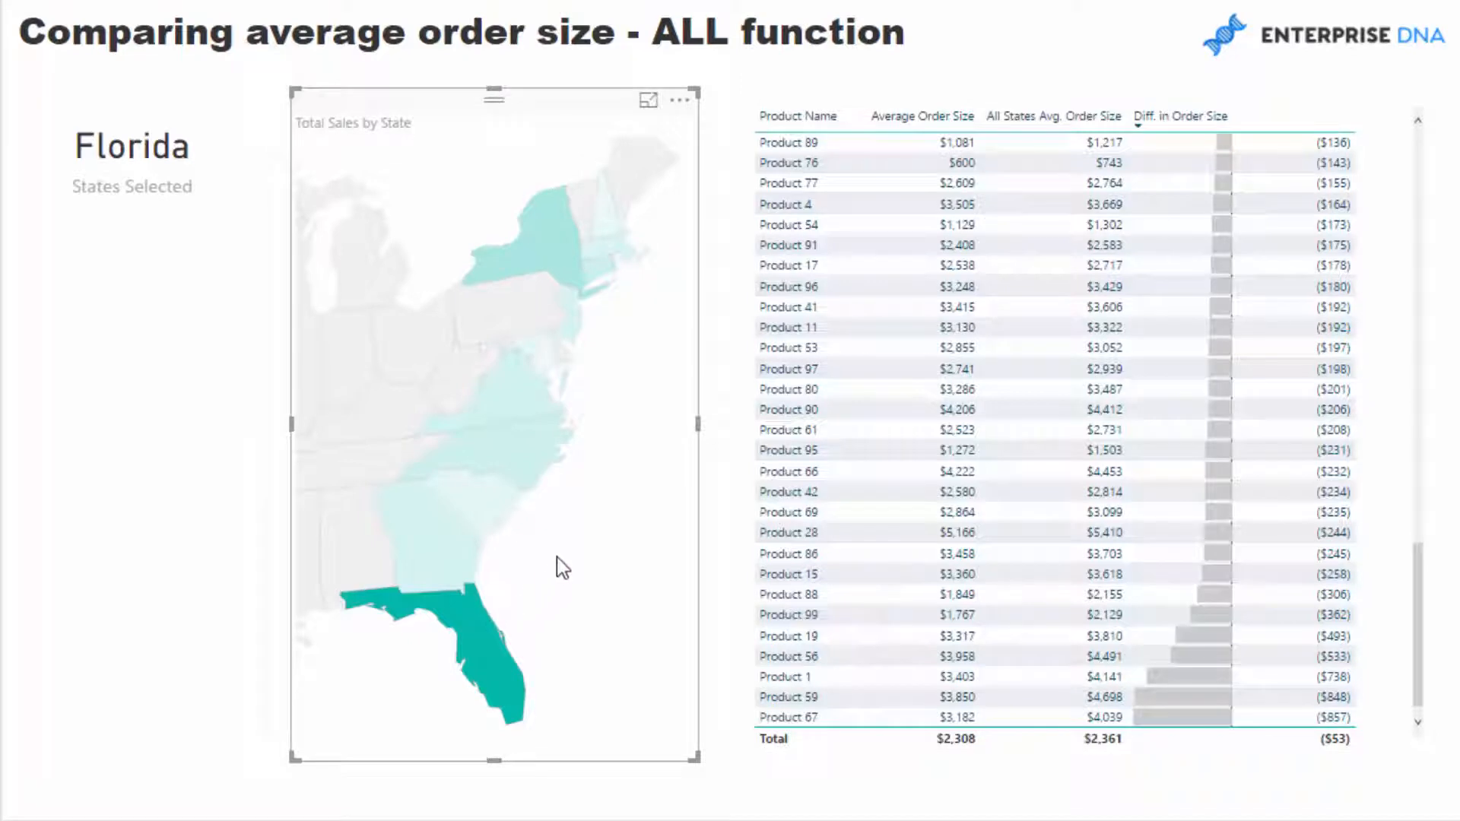
mouse_move(555, 543)
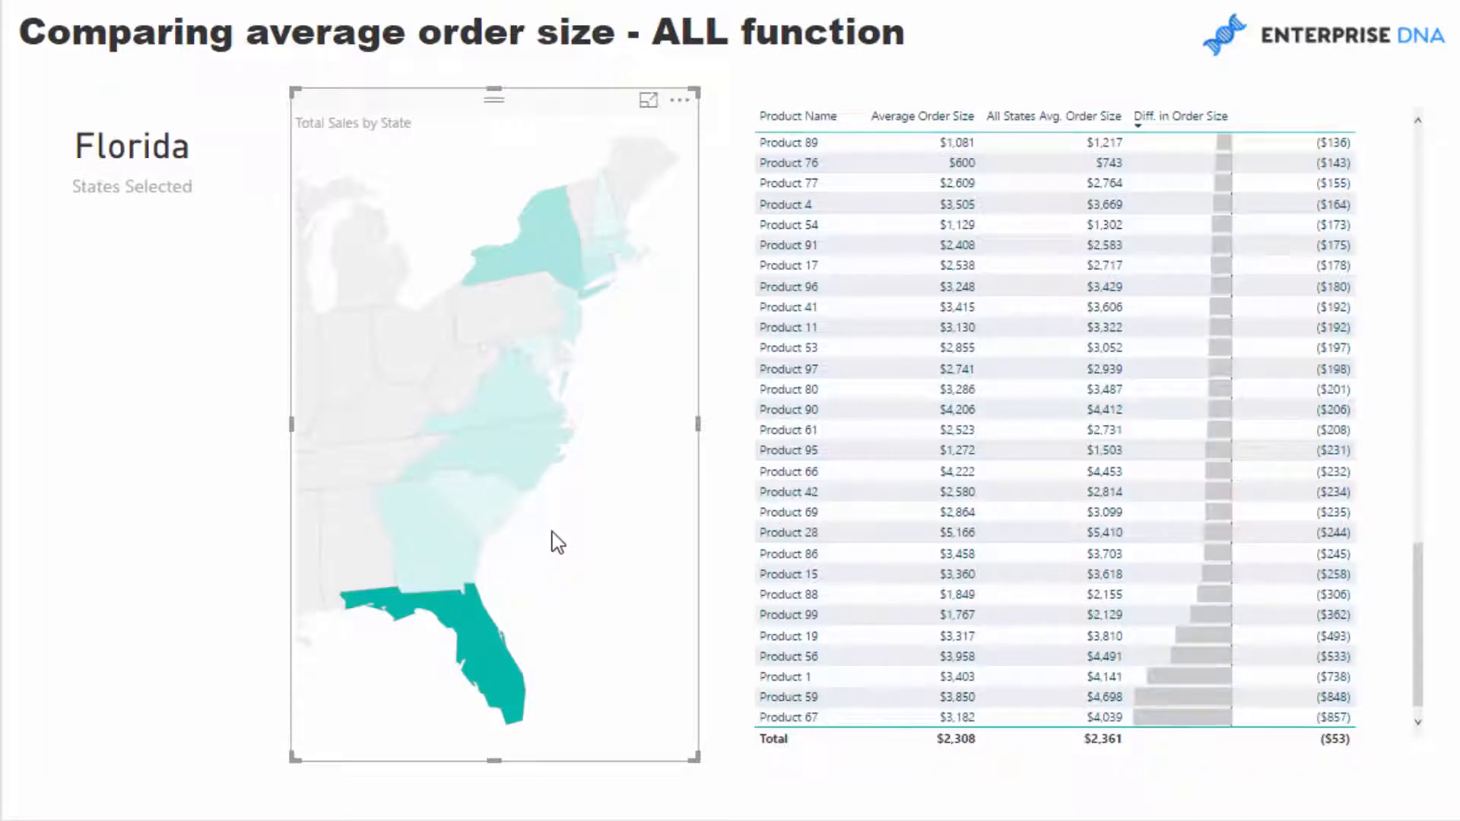
mouse_move(504, 522)
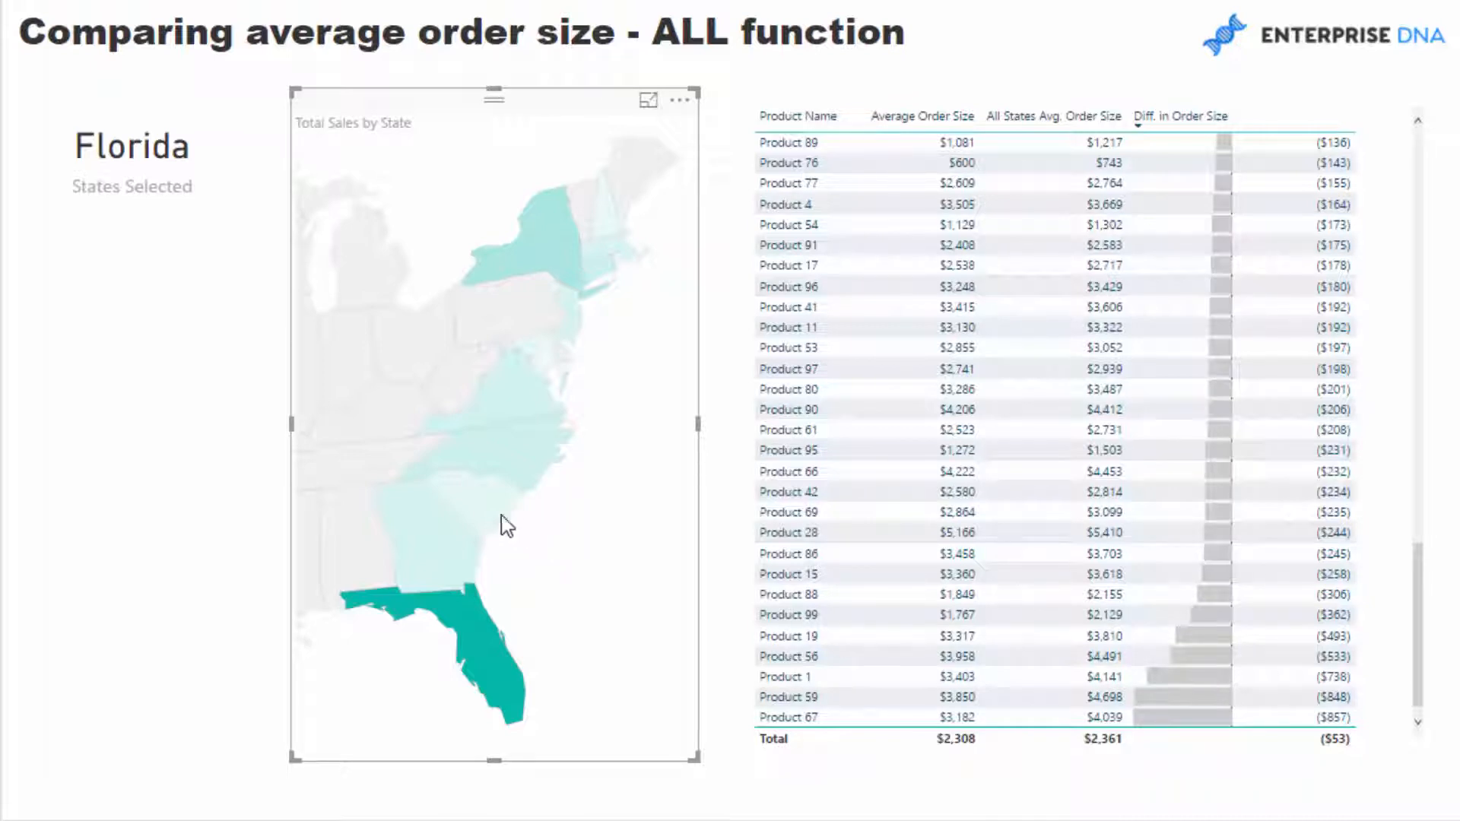
mouse_move(875, 459)
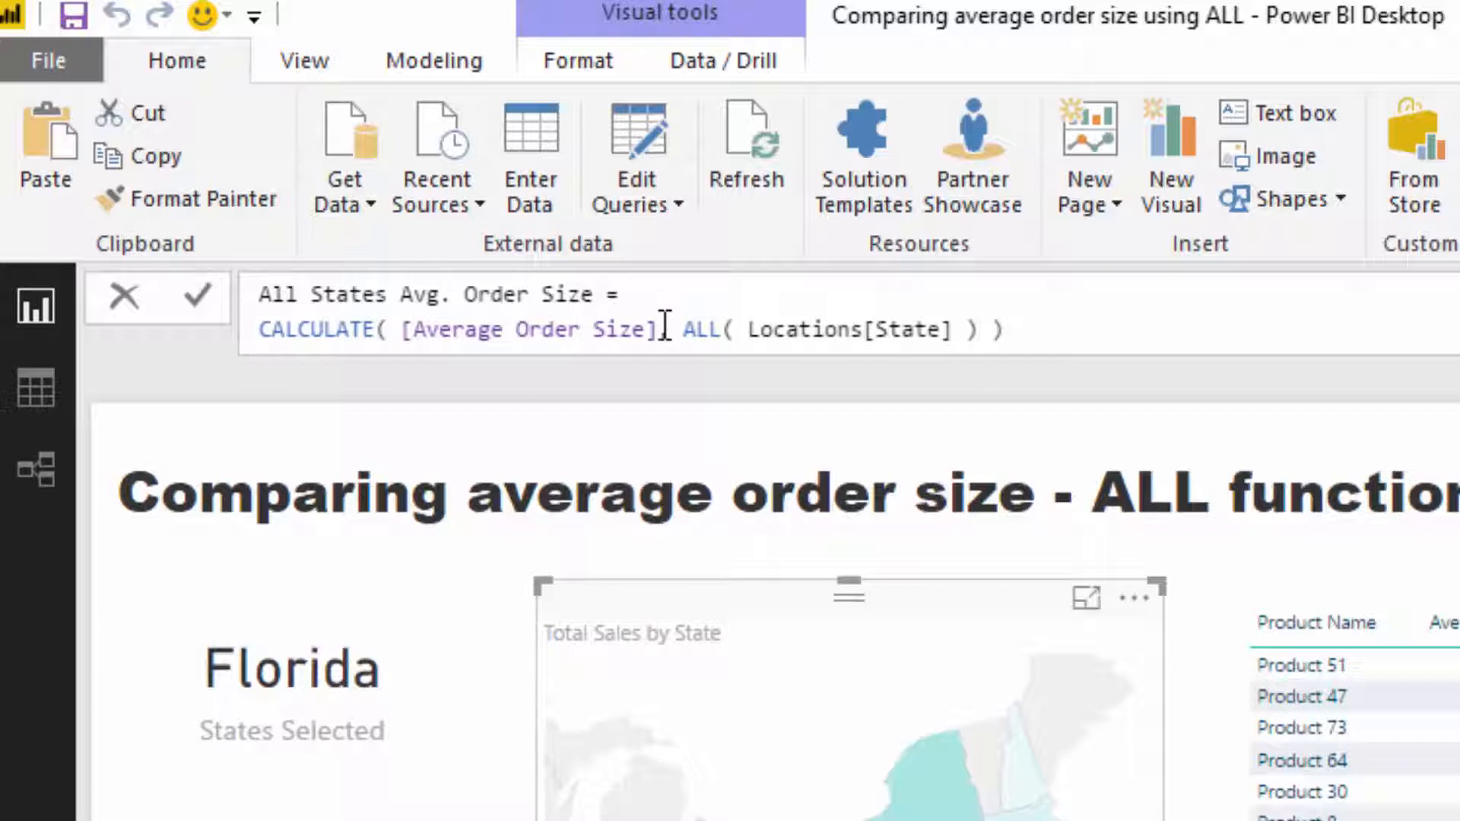
- Highlight ALL over Locations[State] in the All States Avg. Order Size formula
double_click(531, 330)
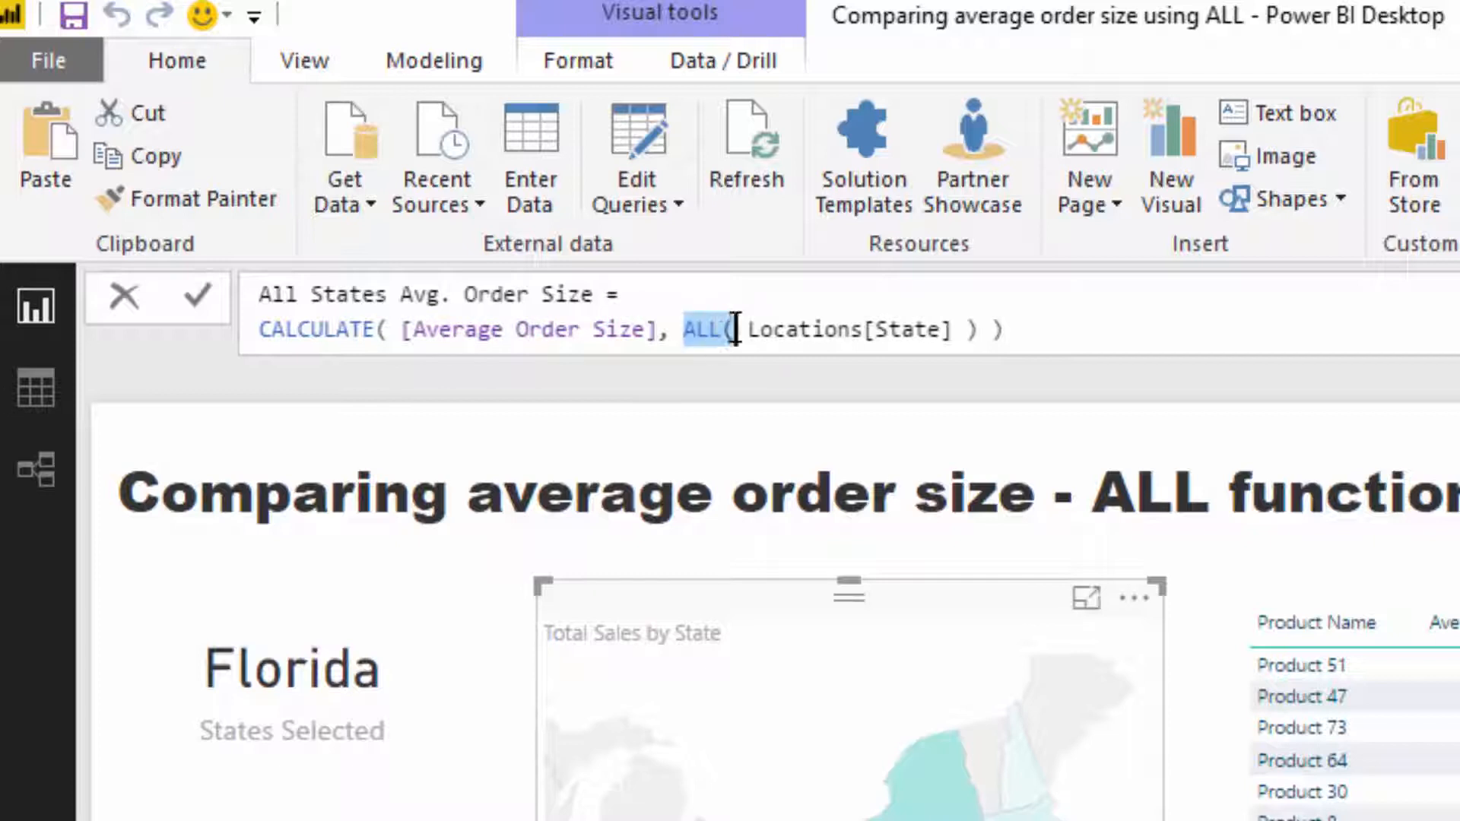
mouse_move(805, 623)
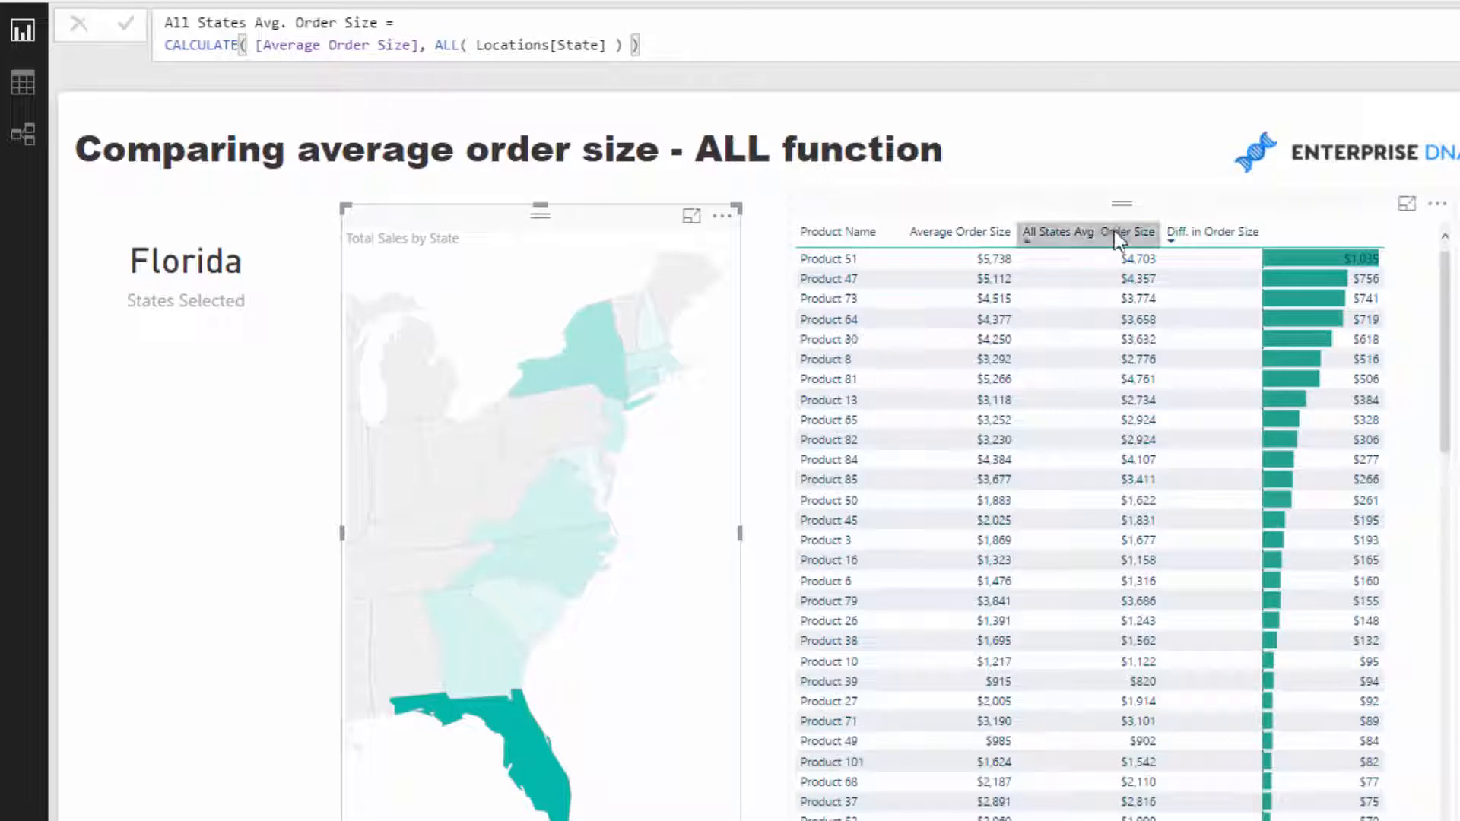
- Select Georgia on the Total Sales by State map to filter the product table
click(466, 634)
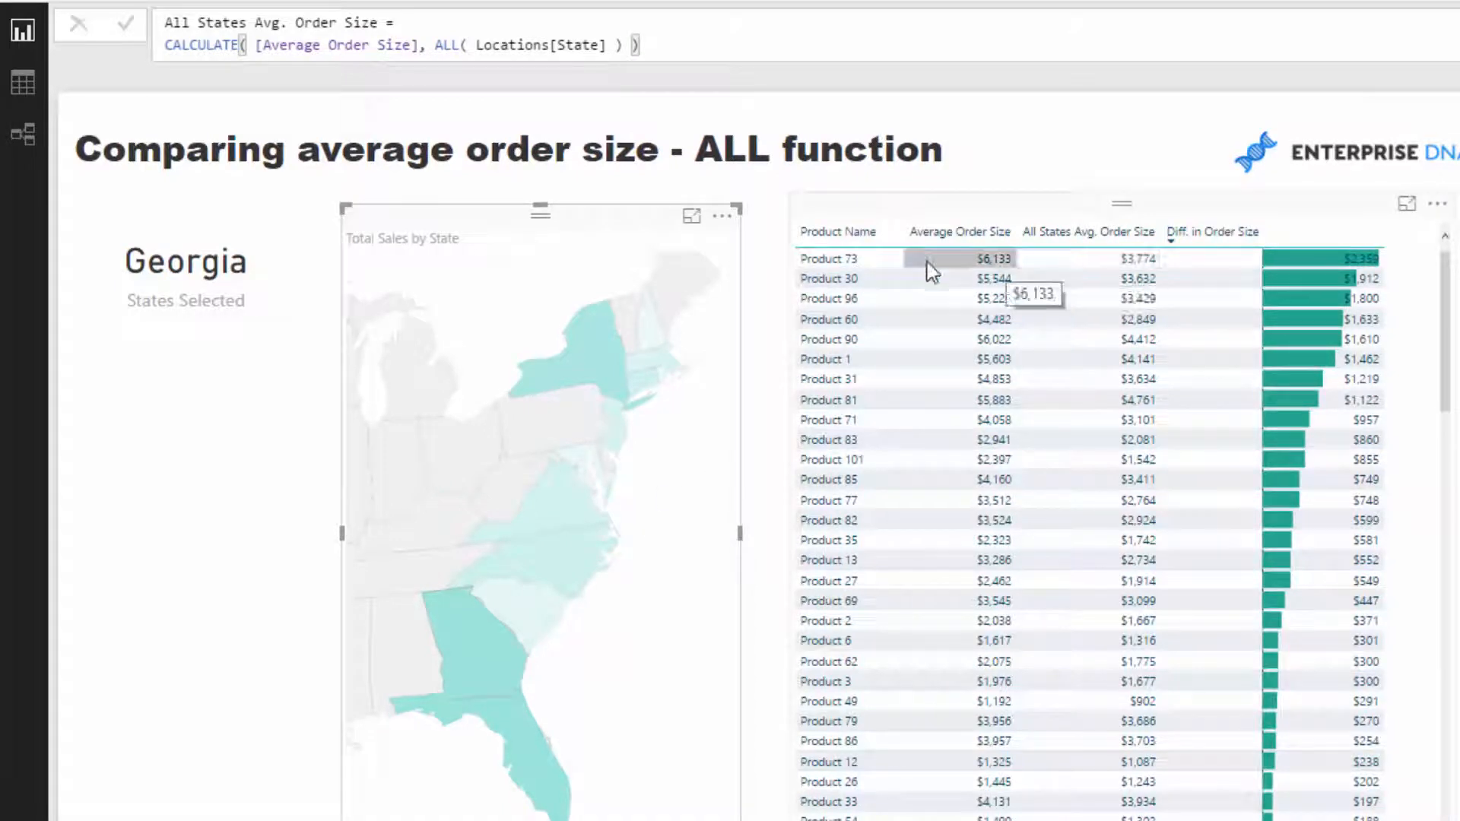
mouse_move(529, 665)
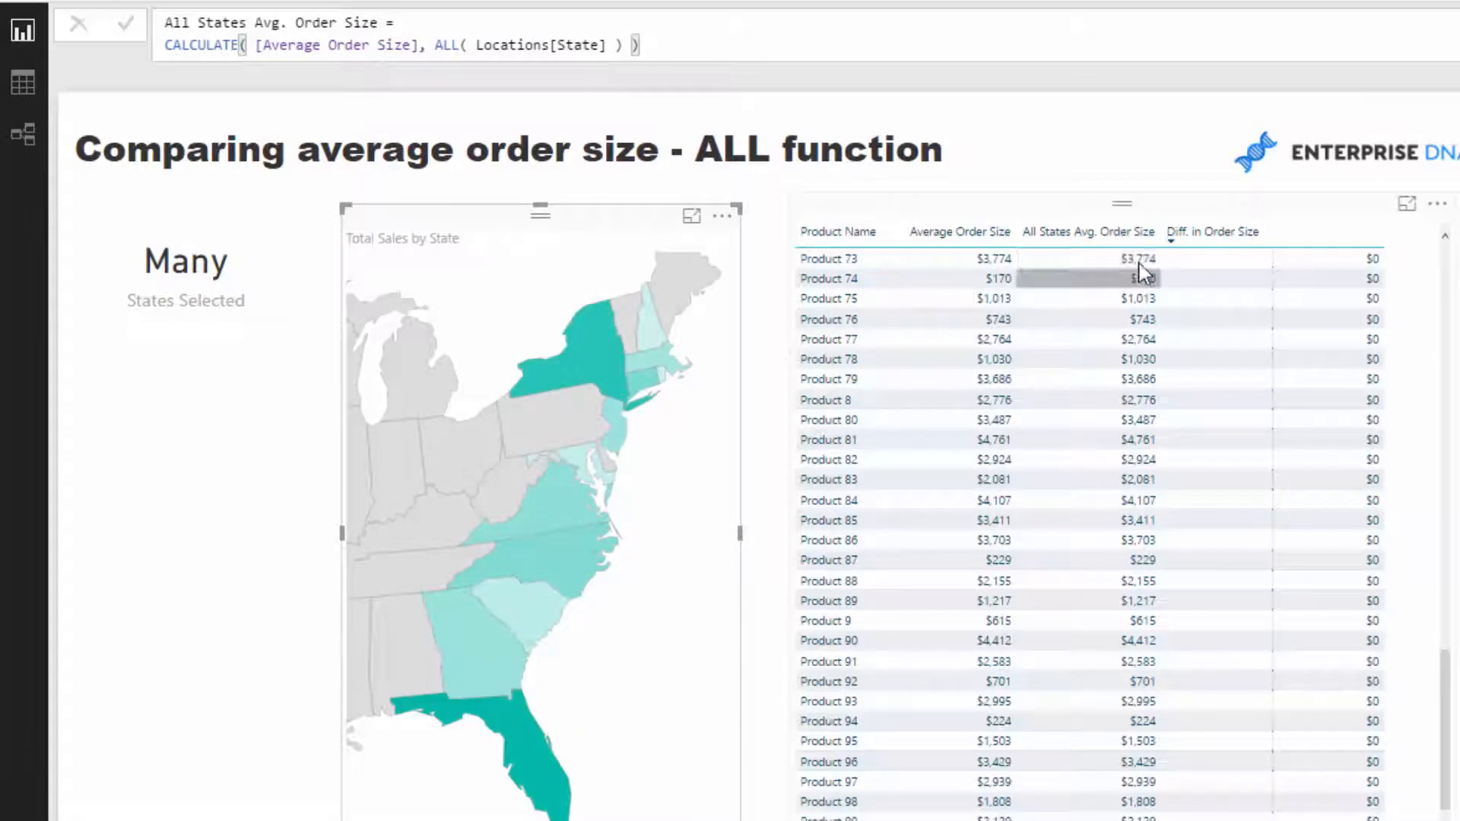
mouse_move(1149, 270)
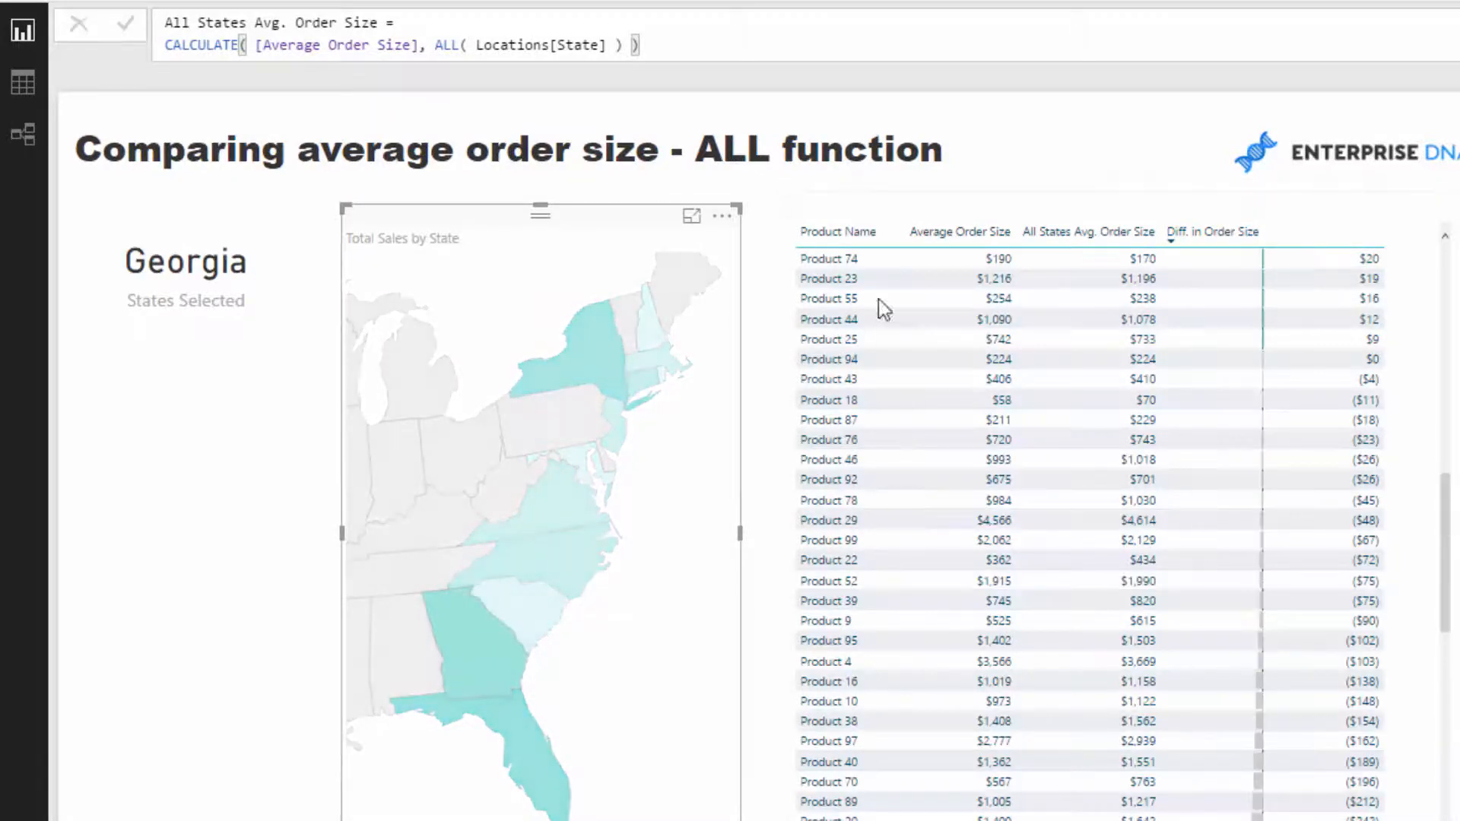
click(1211, 231)
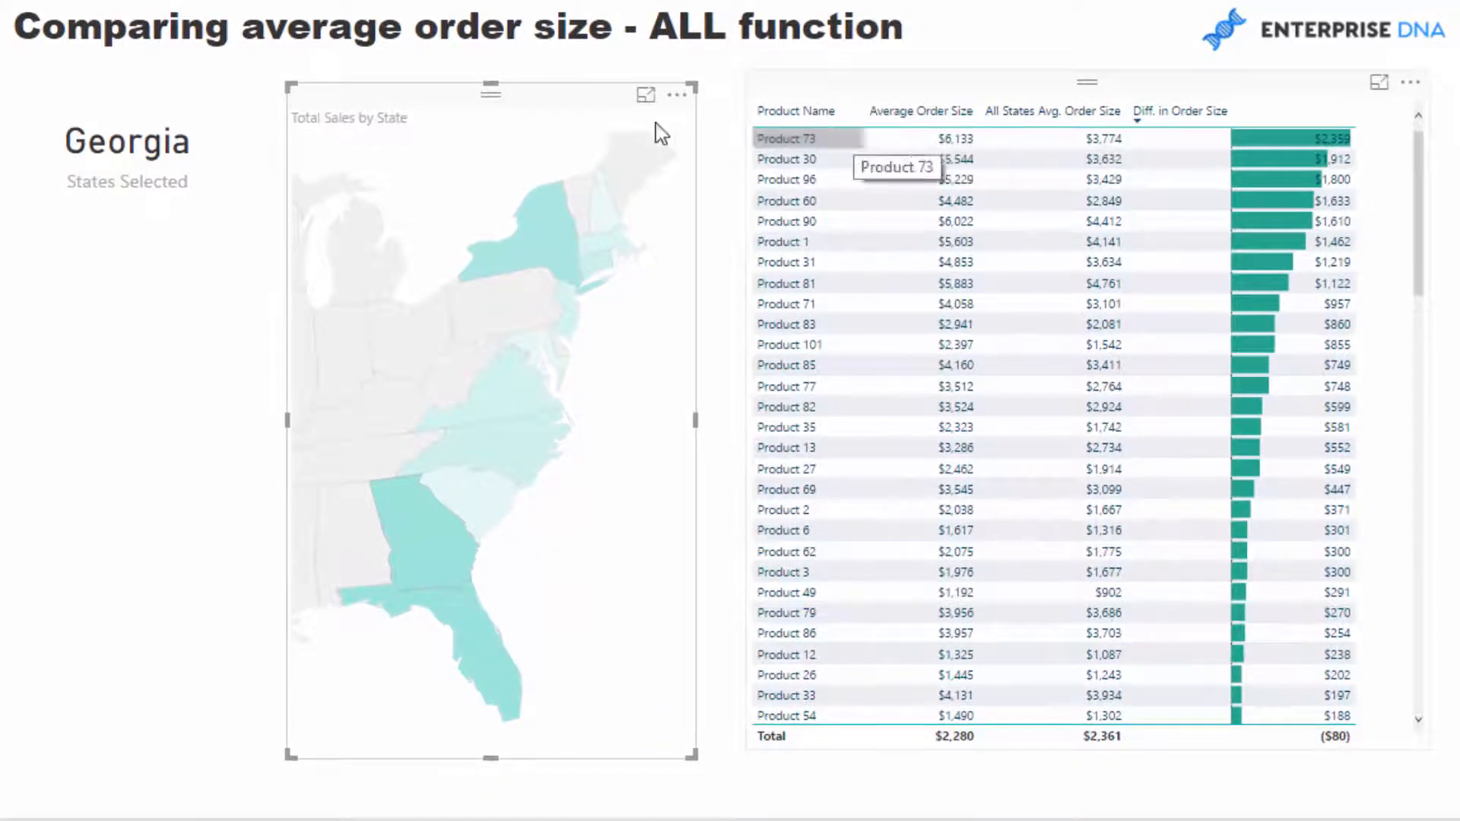
mouse_move(1102, 149)
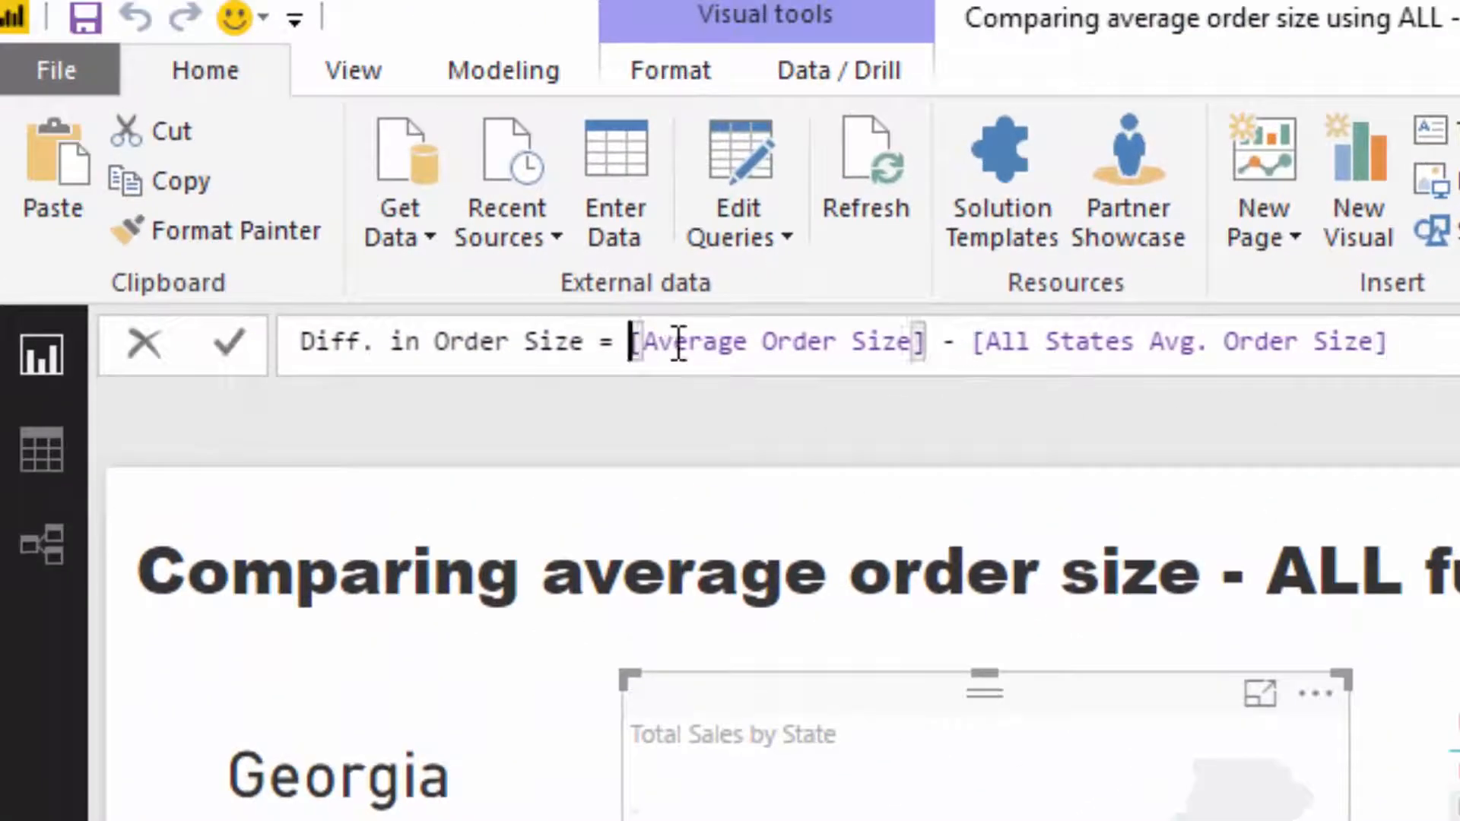
- Highlight the Diff. in Order Size formula in the formula bar
double_click(775, 342)
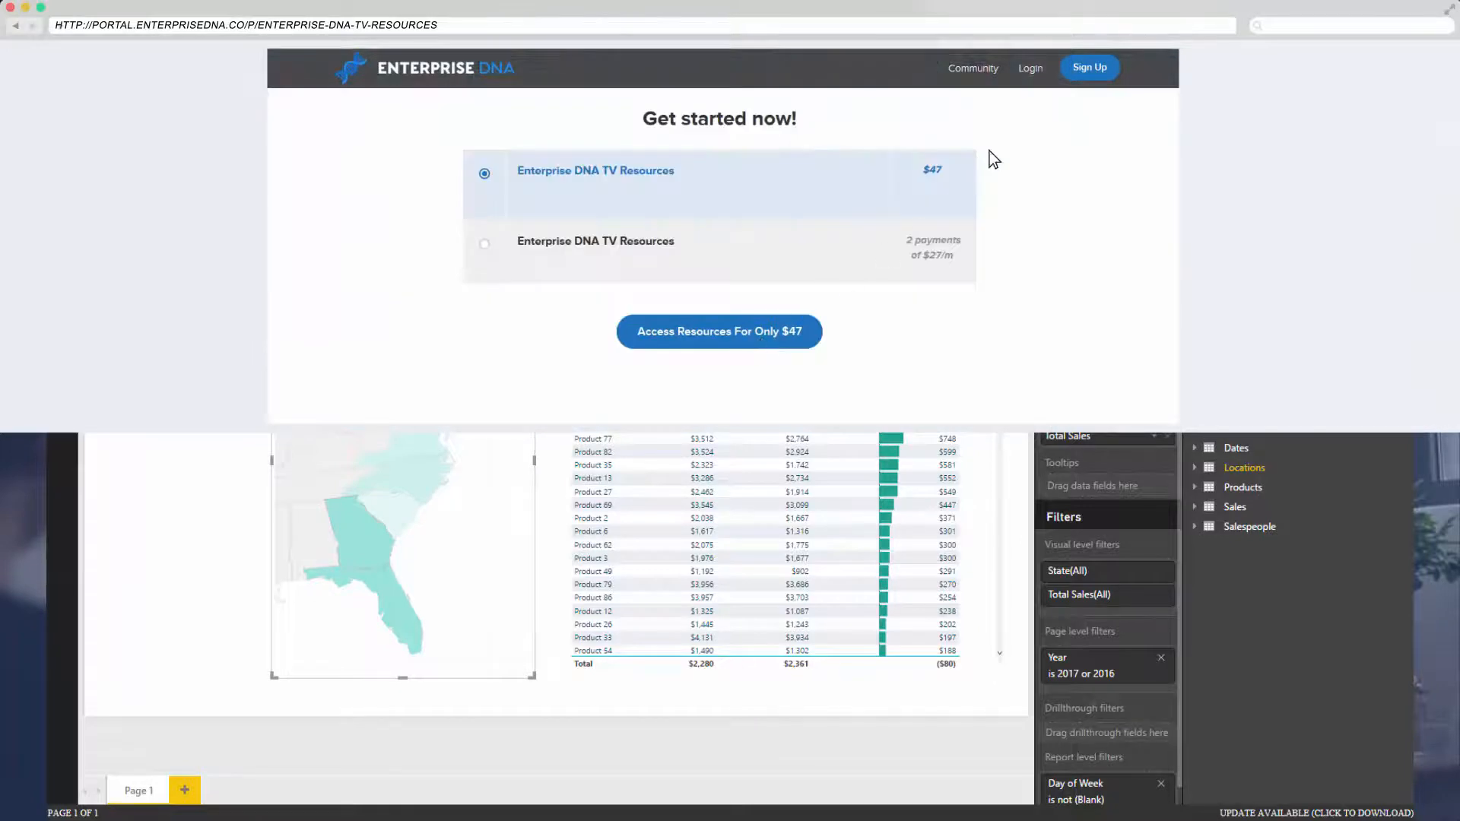
- Scroll down the Enterprise DNA TV Resources page
scroll(down, 3)
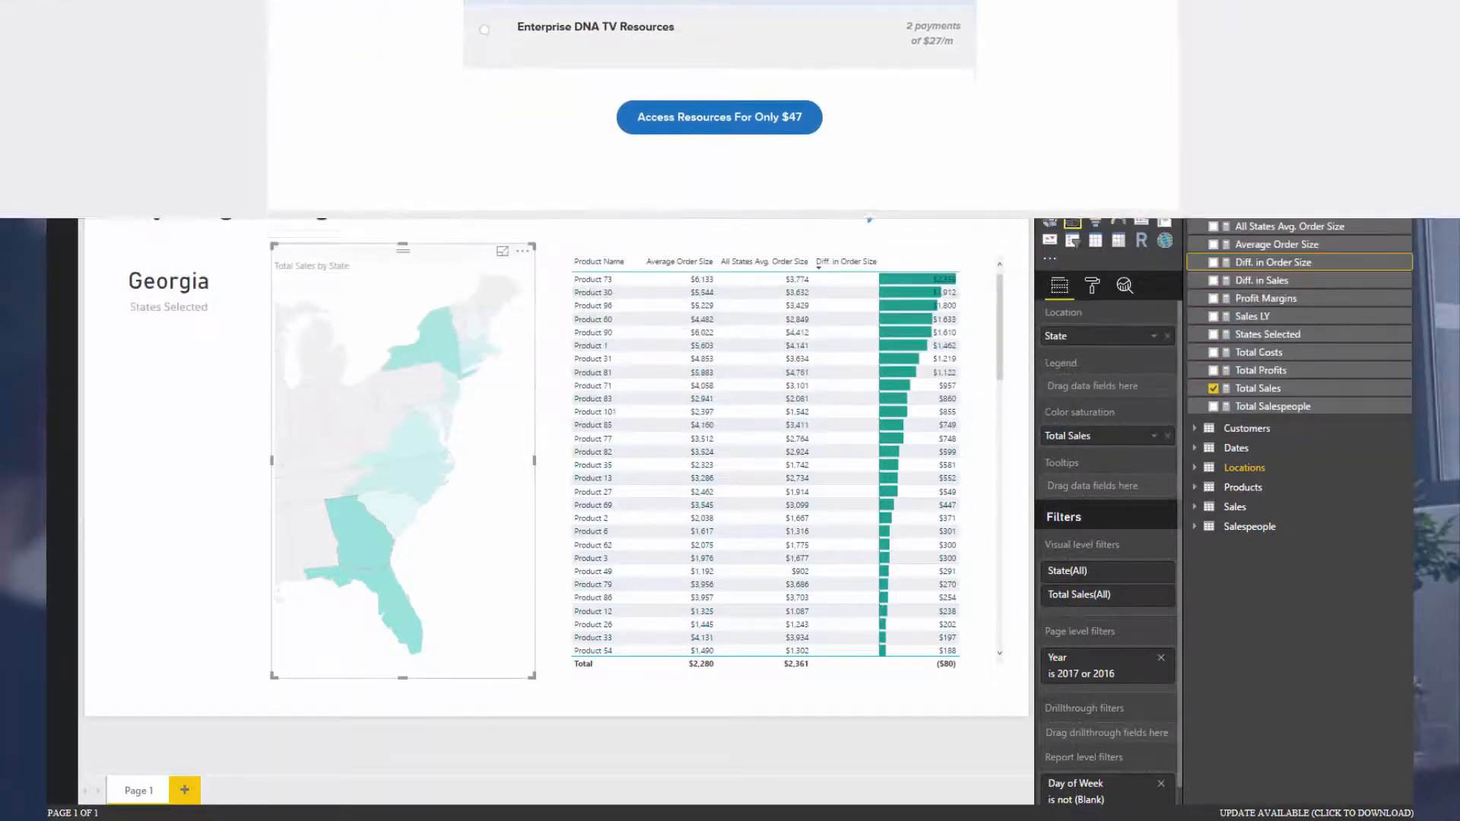